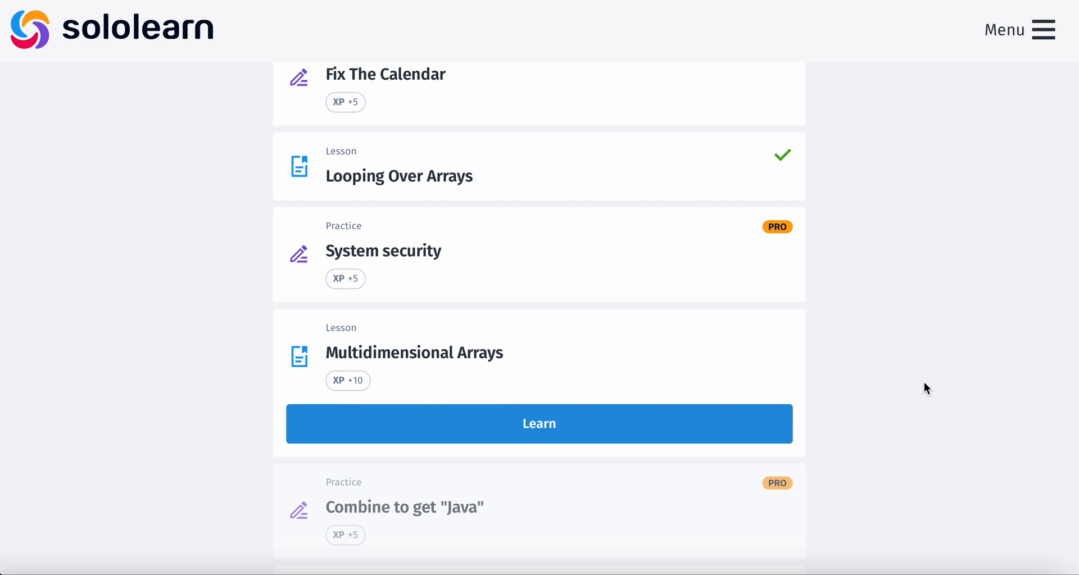
# - Start the Multidimensional Arrays lesson from the course list via its Learn button
pyautogui.click(539, 423)
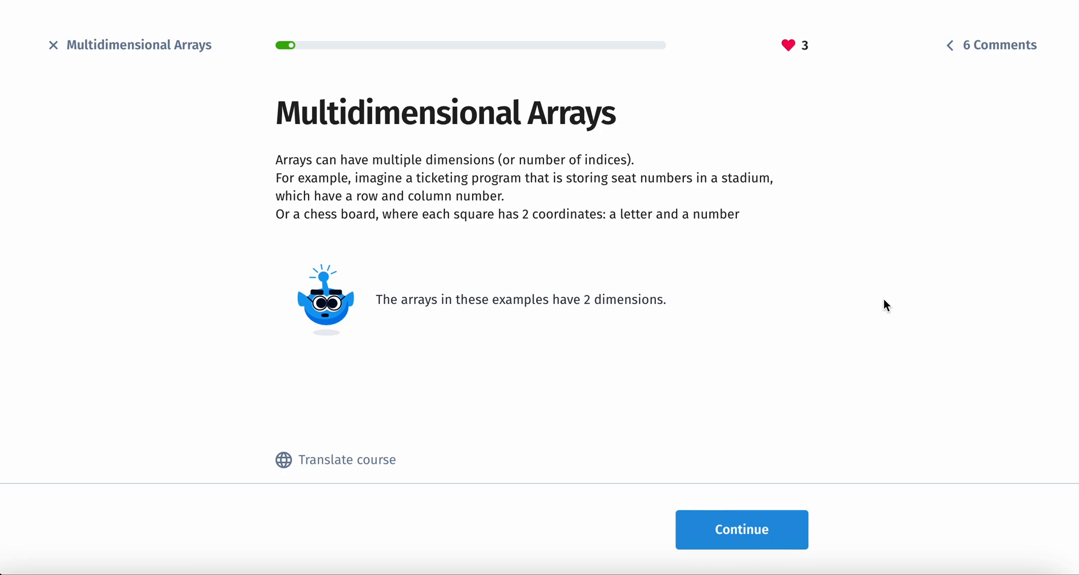
pyautogui.moveTo(642, 293)
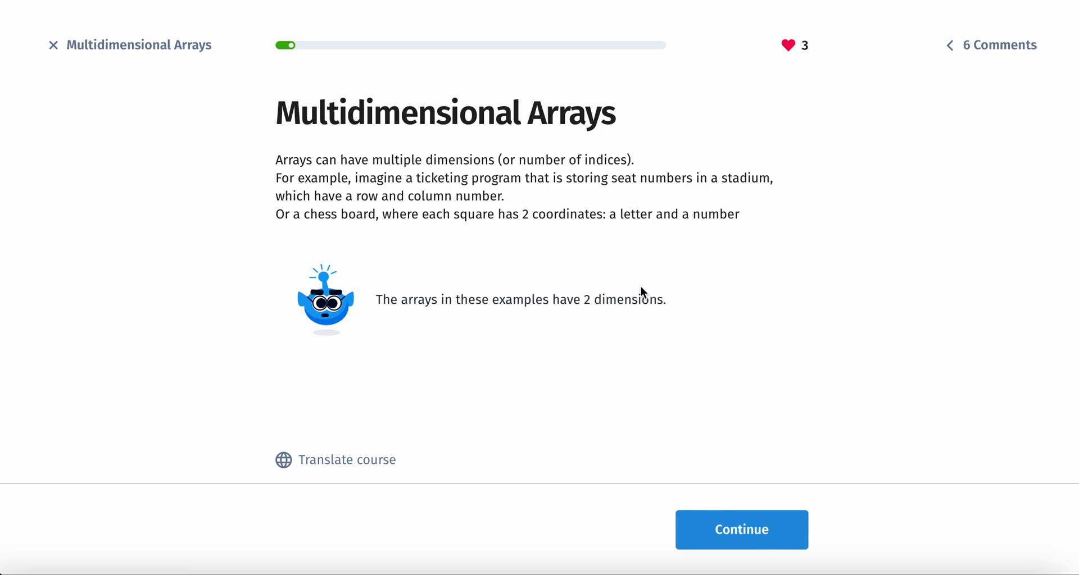
pyautogui.moveTo(705, 225)
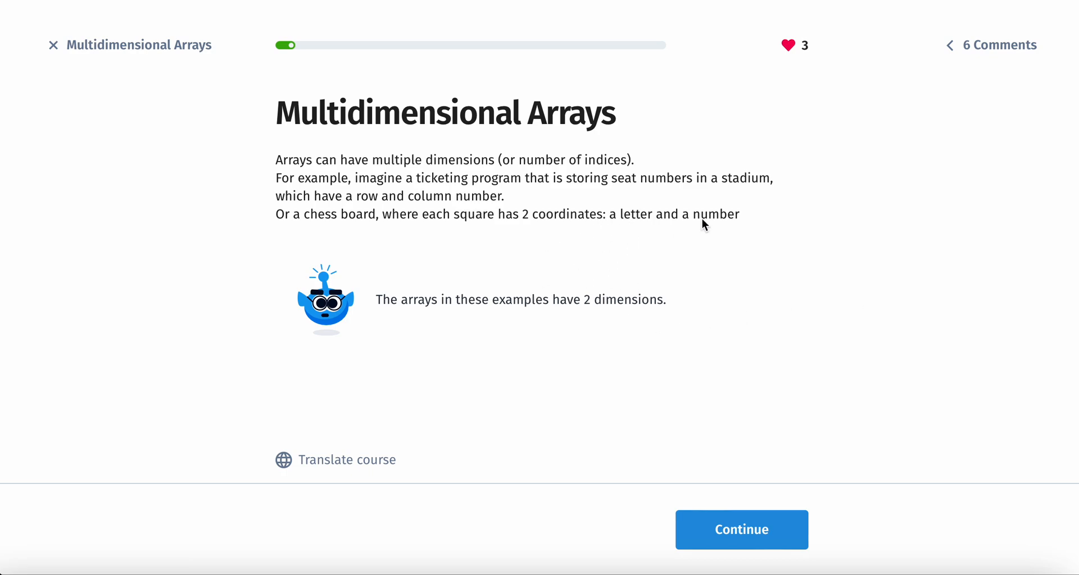
pyautogui.moveTo(456, 325)
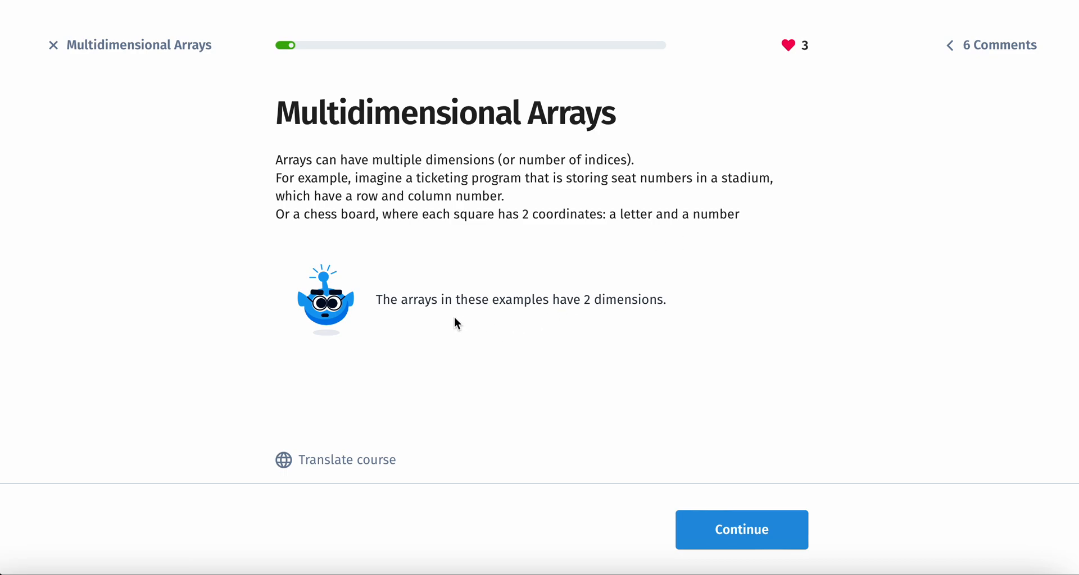
pyautogui.moveTo(496, 316)
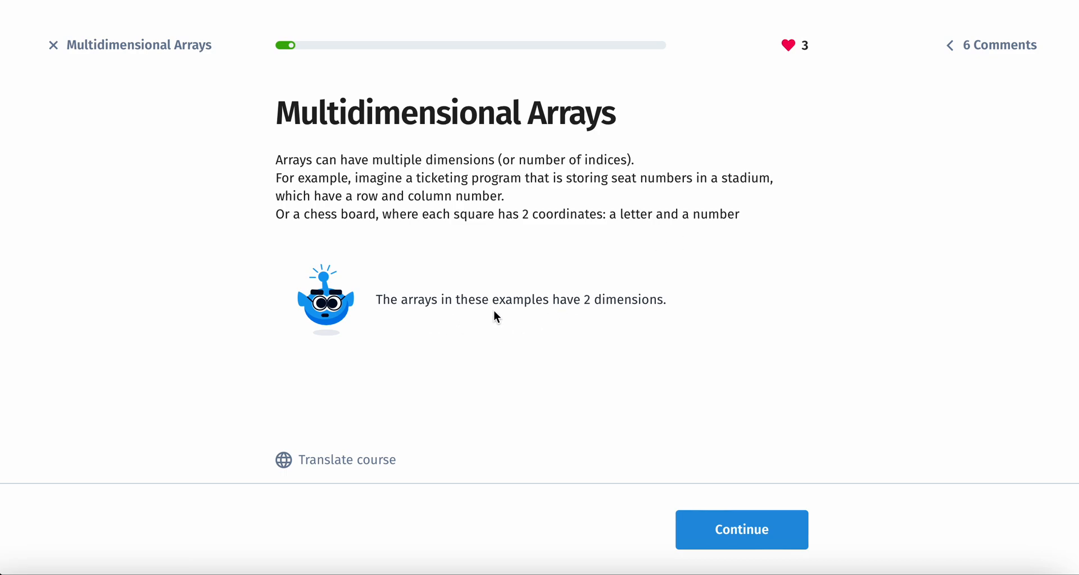
pyautogui.moveTo(751, 513)
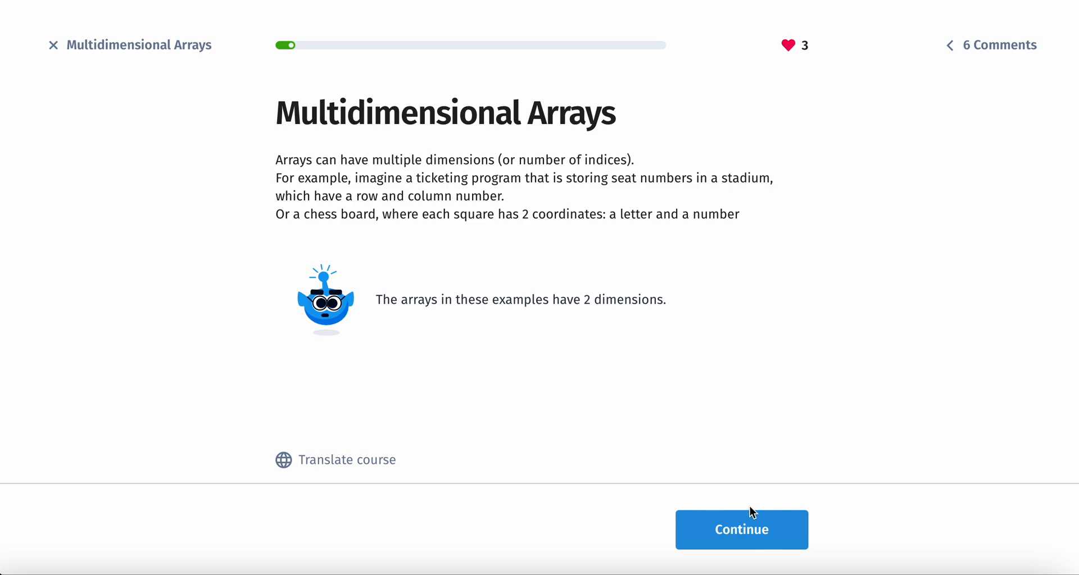
# - Continue to the page on declaring a two-dimensional array with double square brackets
pyautogui.click(741, 530)
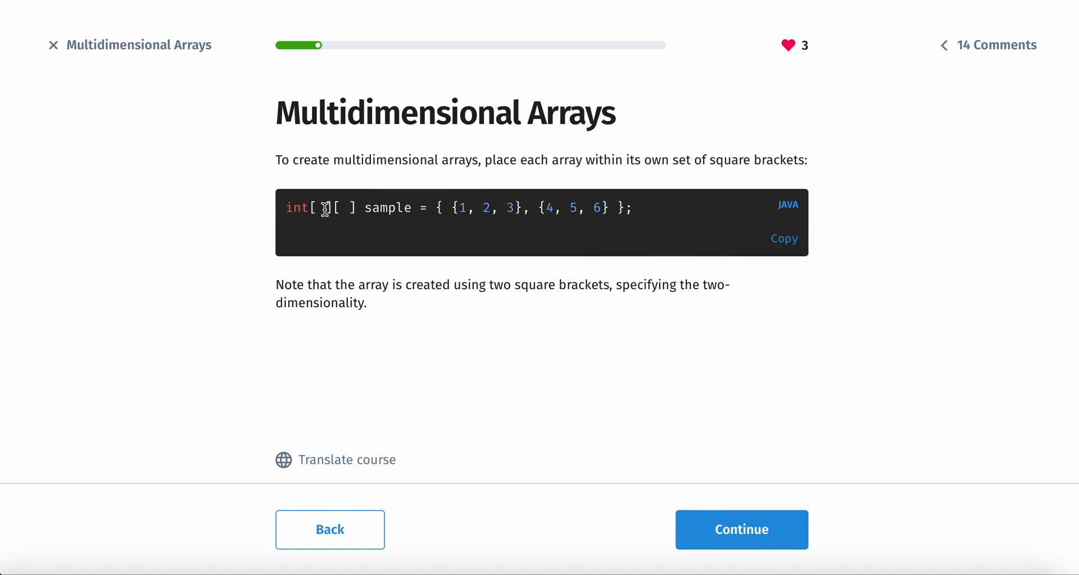
pyautogui.moveTo(368, 211)
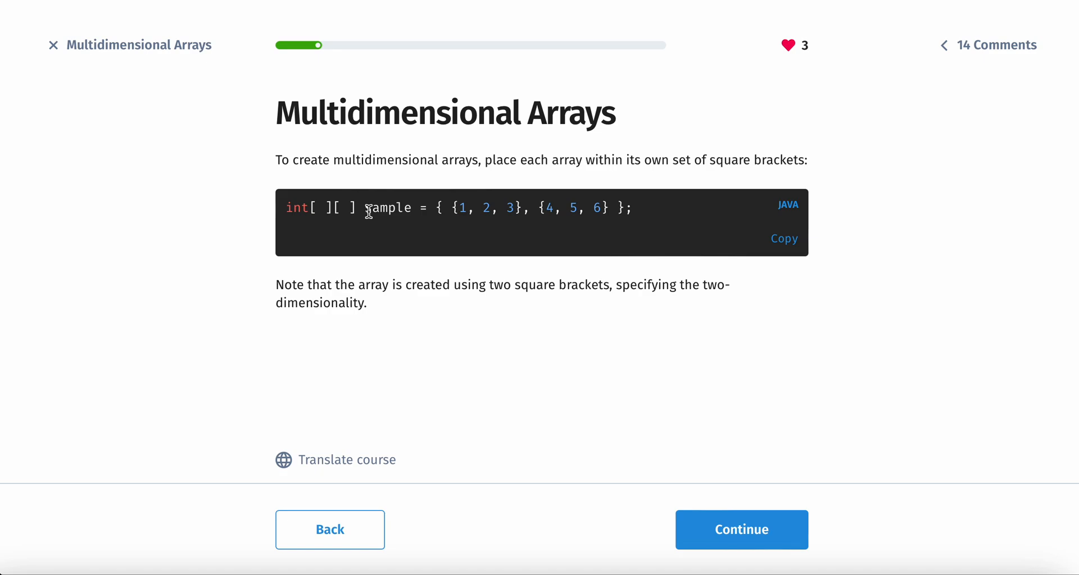
pyautogui.doubleClick(388, 208)
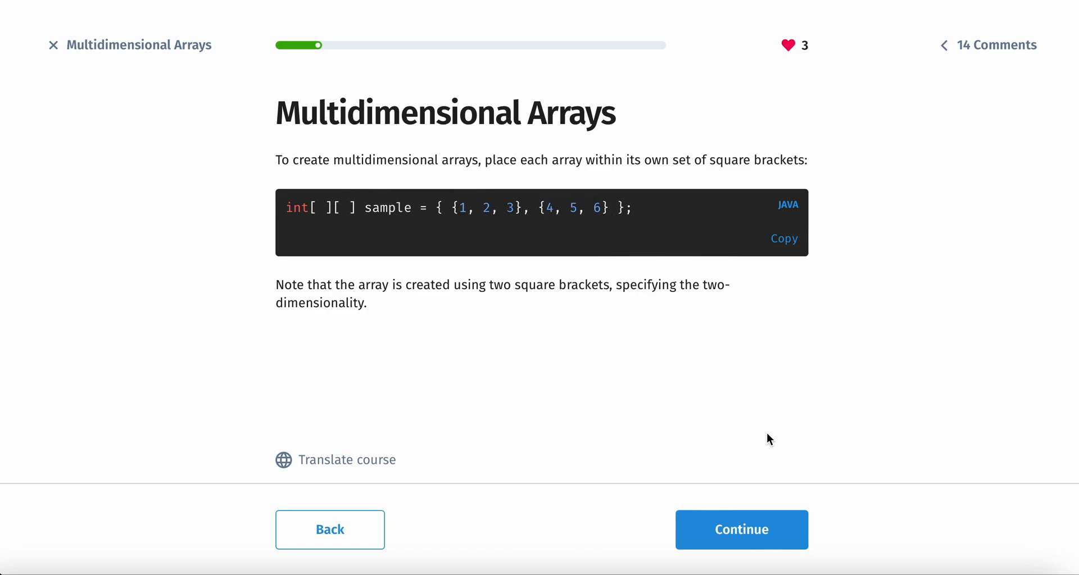
# - Continue to the page on accessing sample[1][0] in a two-dimensional array
pyautogui.click(741, 530)
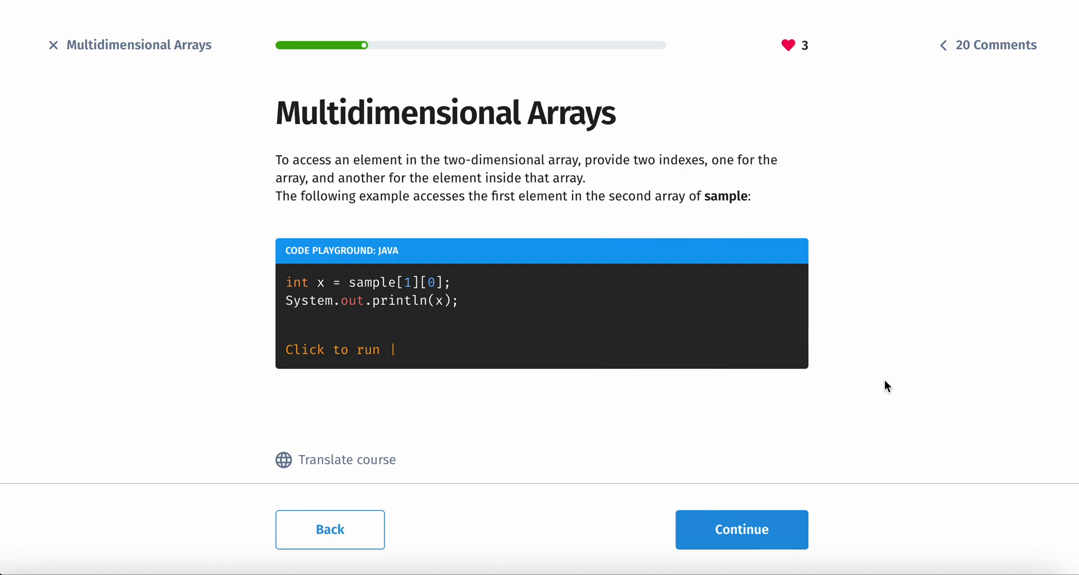
pyautogui.moveTo(460, 264)
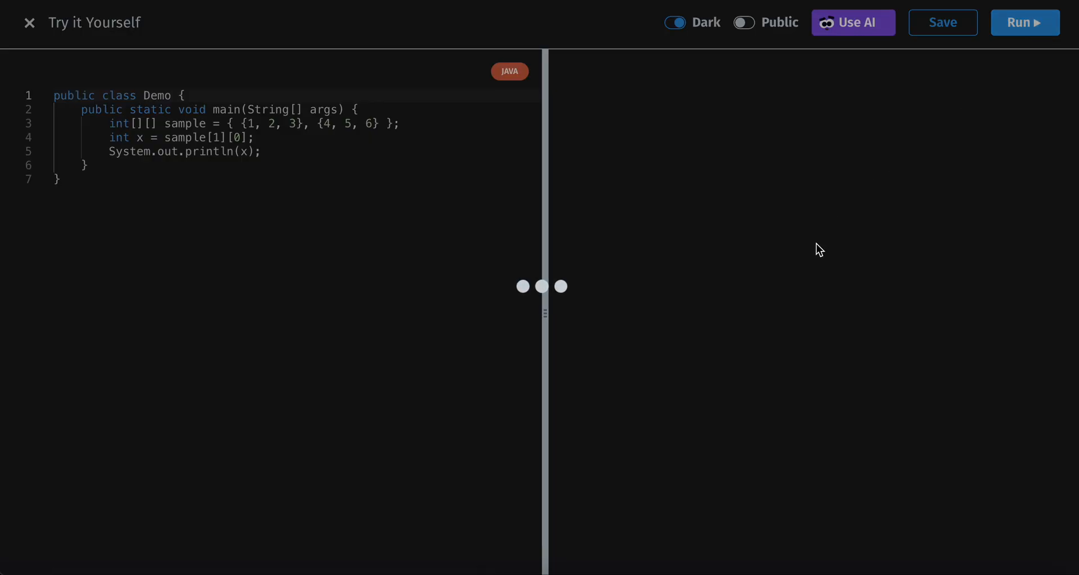
# - Run the sample-array example in Try it Yourself so it prints 4
pyautogui.click(1024, 22)
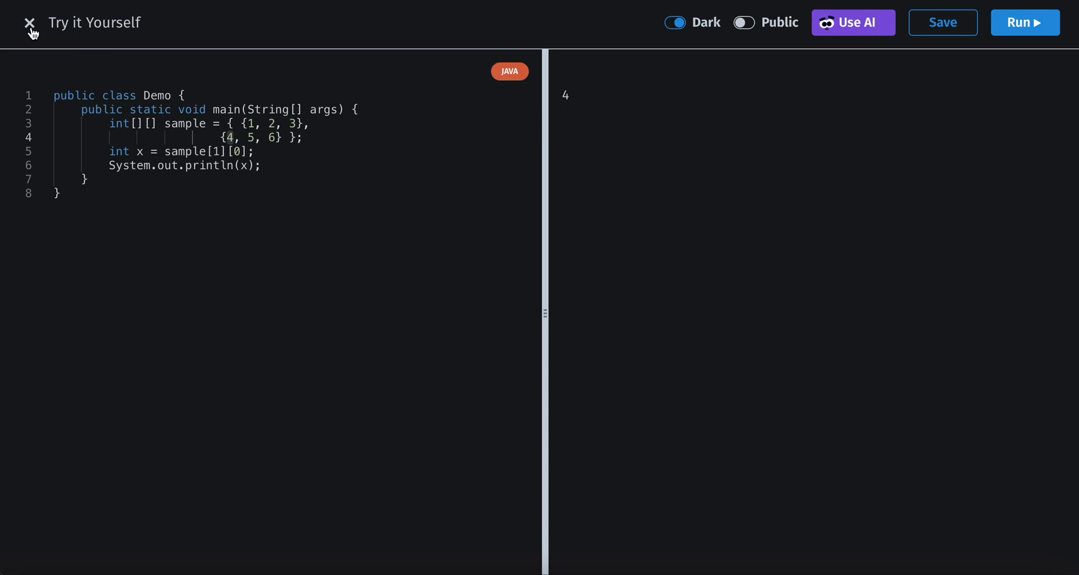
# - Close the playground and answer the fill-in quiz with row index 2 and column index 1, checked correct
pyautogui.click(29, 22)
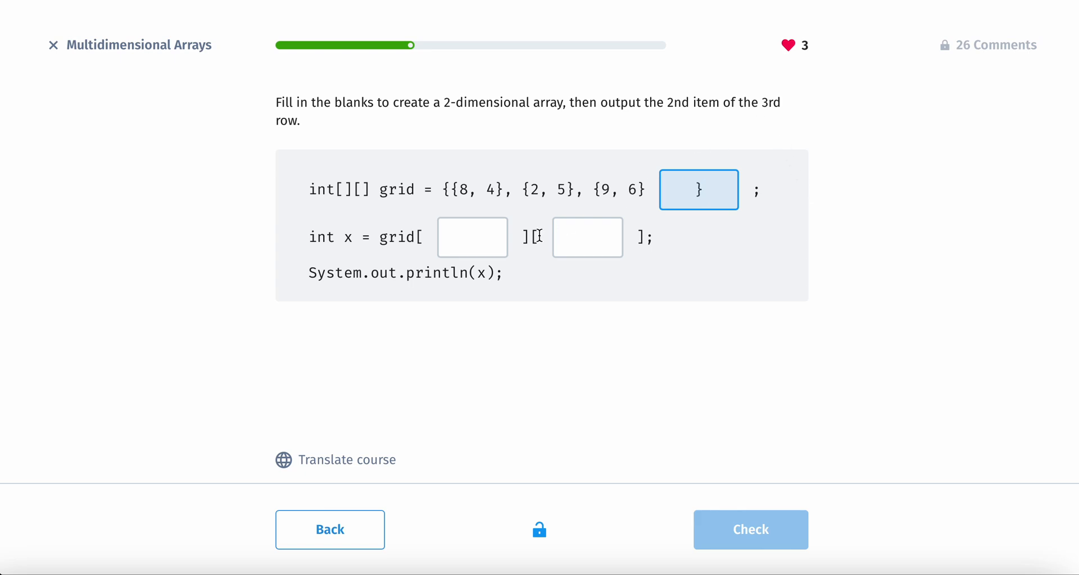
pyautogui.click(472, 238)
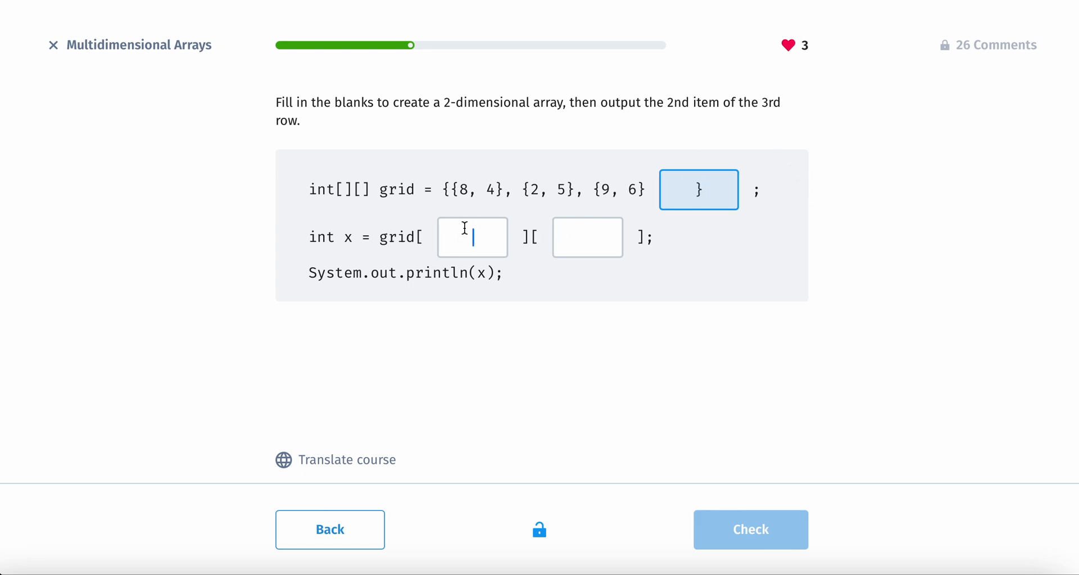
pyautogui.write('2')
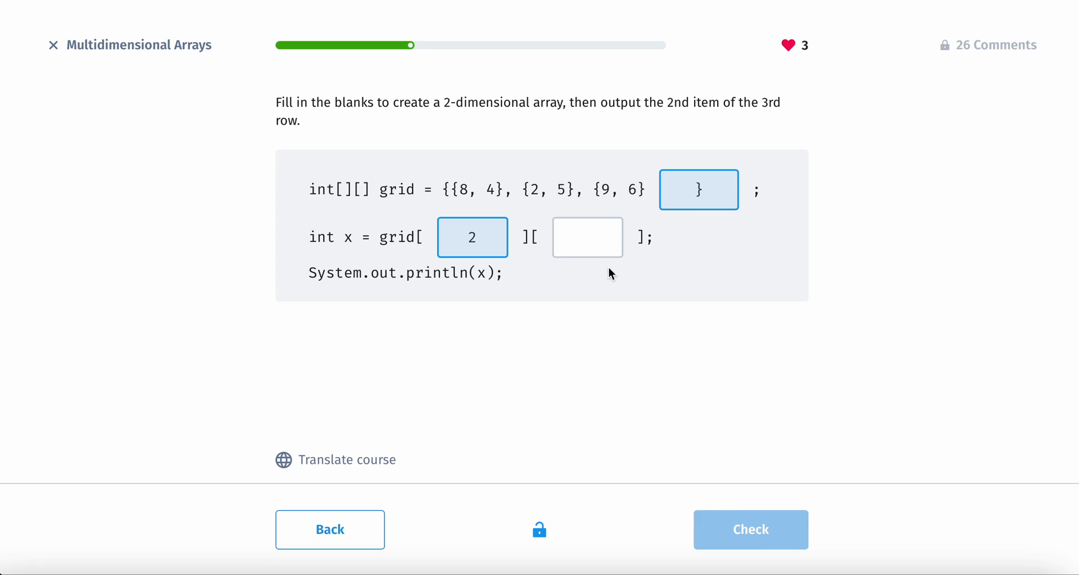
pyautogui.click(587, 237)
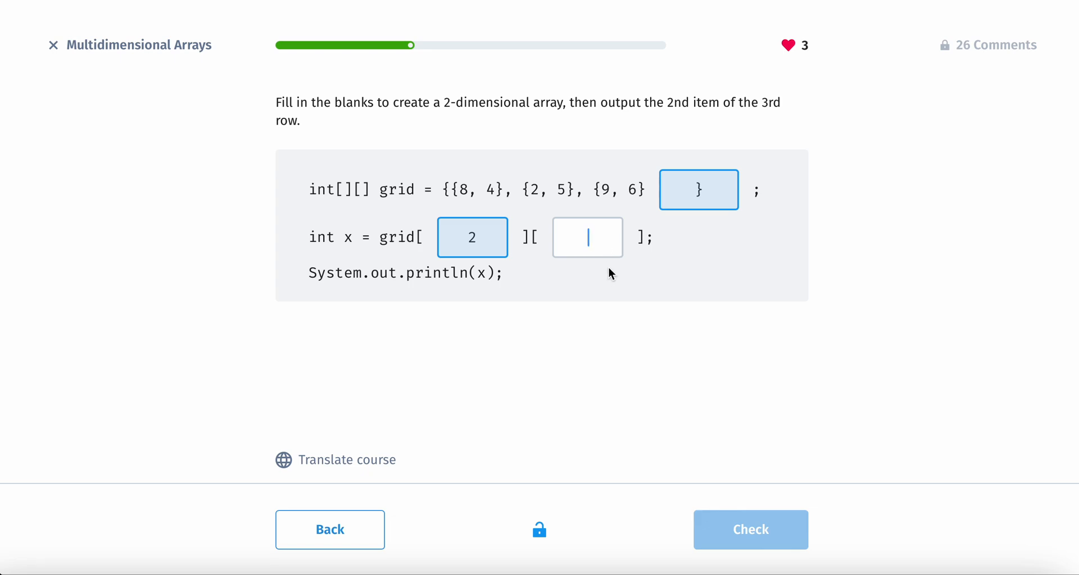
pyautogui.write('1')
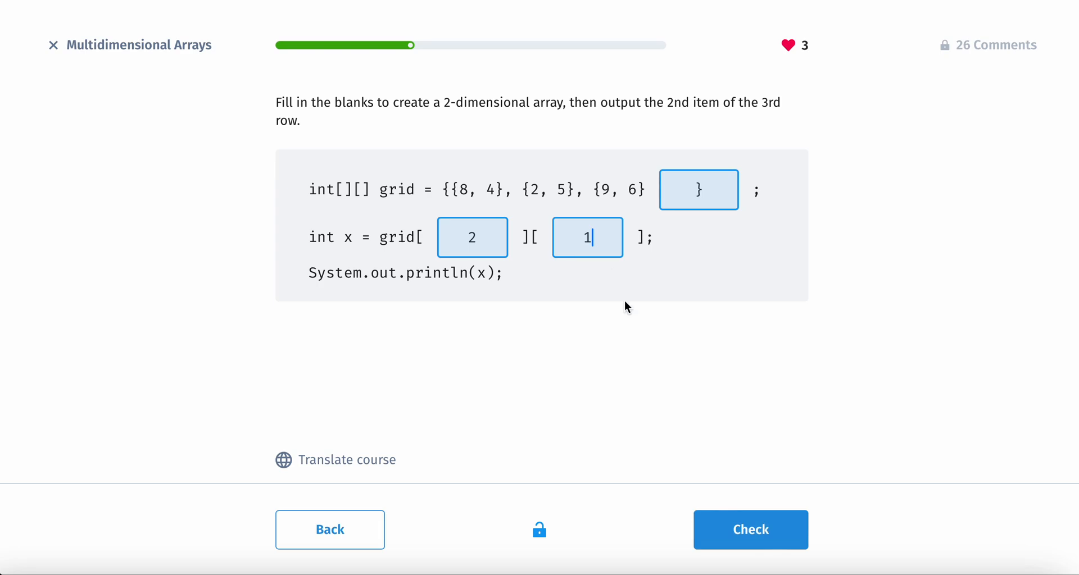
pyautogui.click(750, 530)
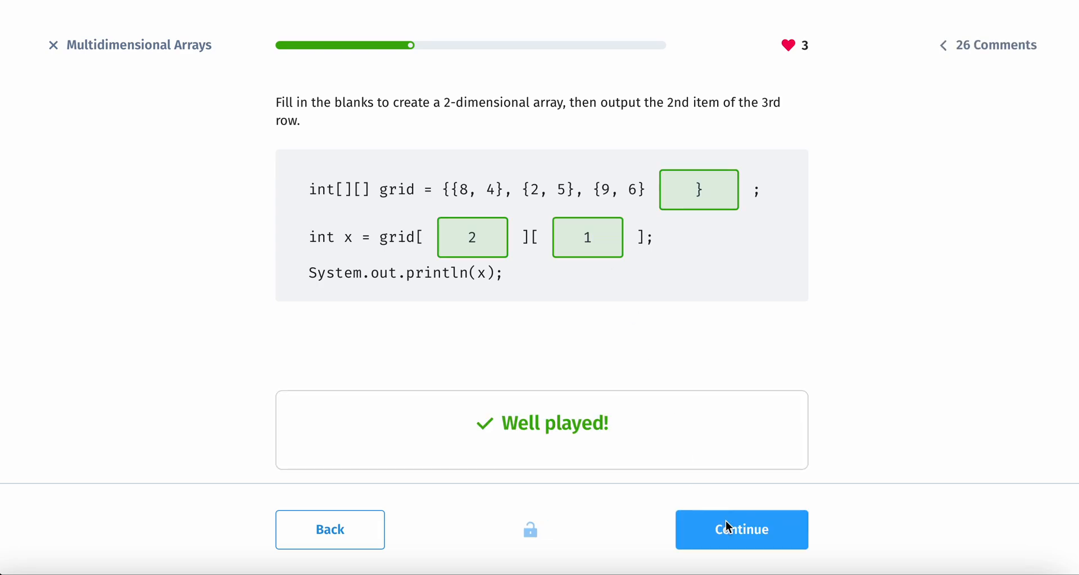
pyautogui.click(741, 530)
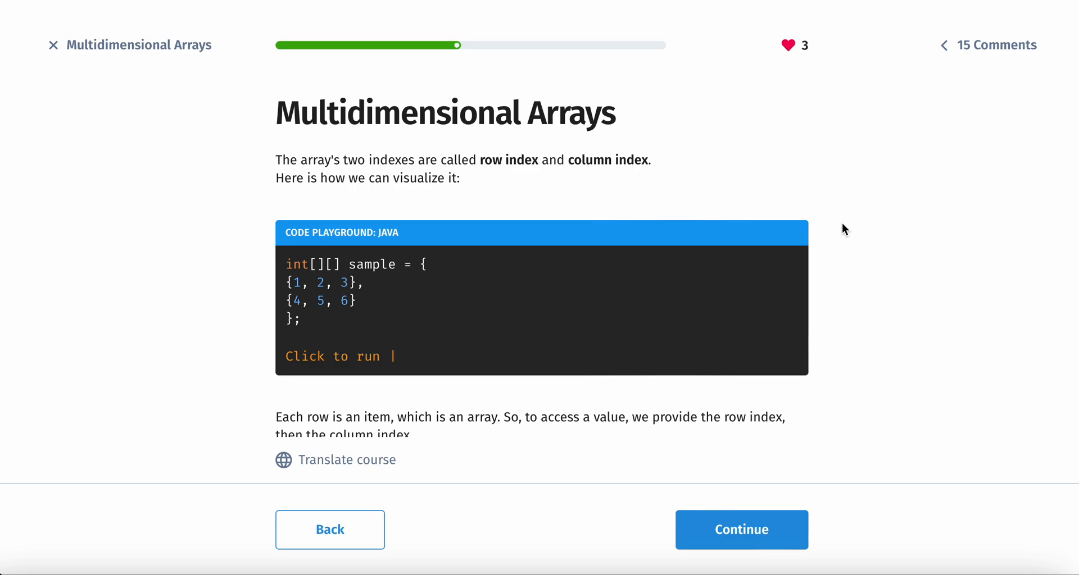
pyautogui.moveTo(809, 215)
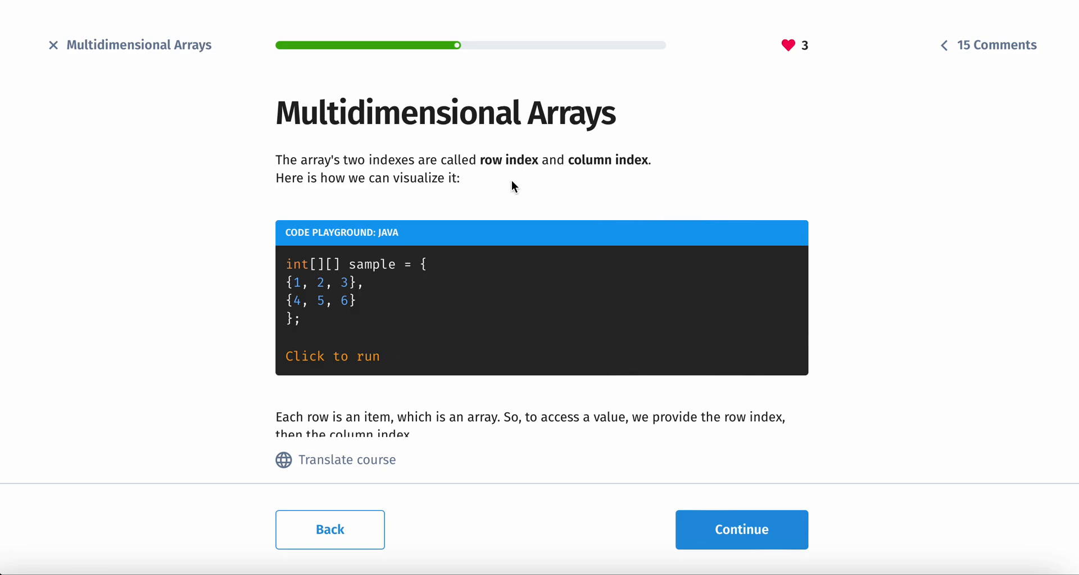
pyautogui.moveTo(542, 193)
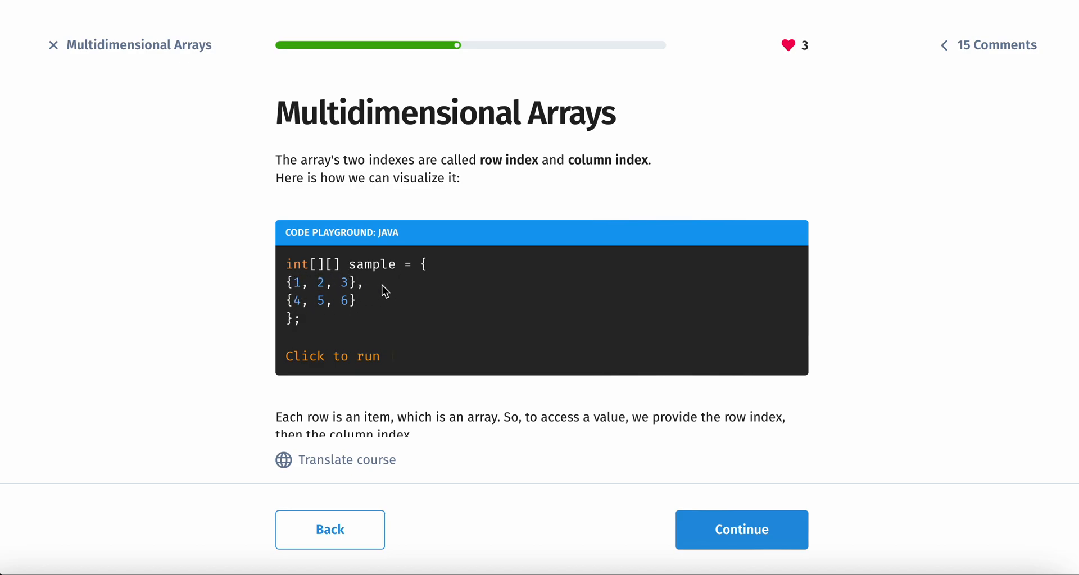
pyautogui.moveTo(555, 420)
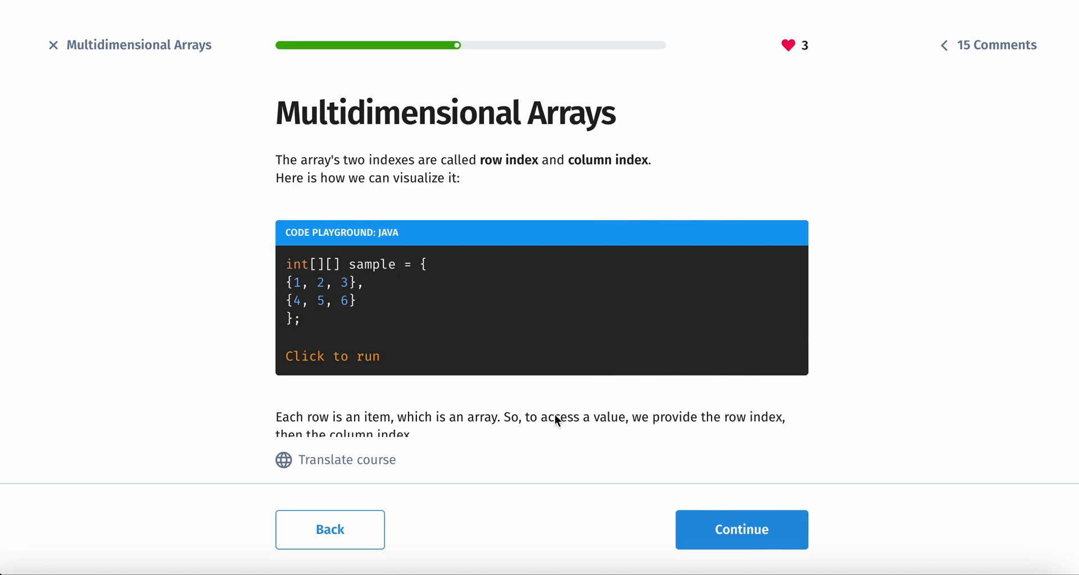
pyautogui.scroll(-3)
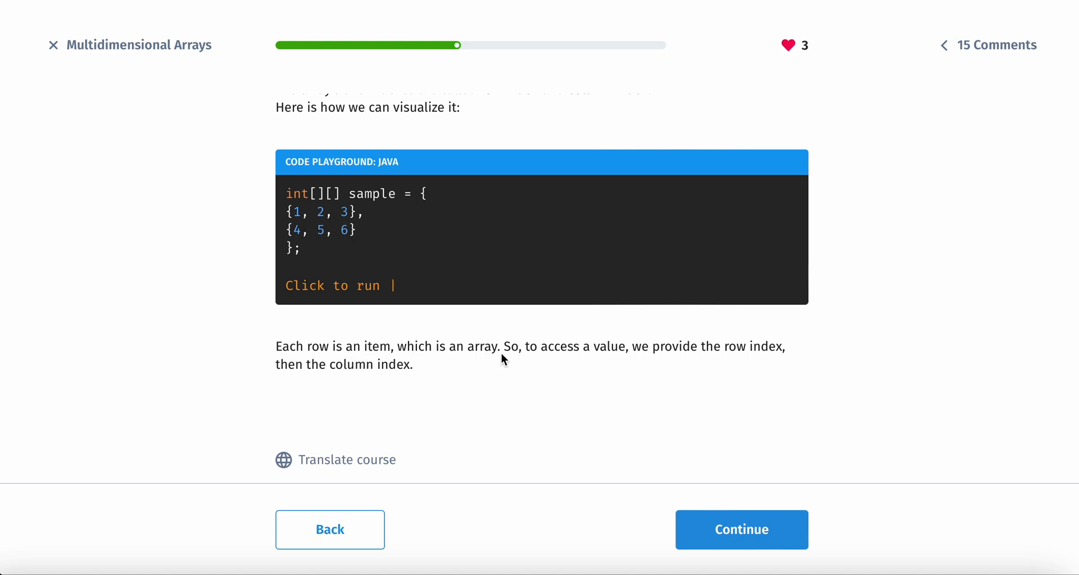
pyautogui.moveTo(634, 363)
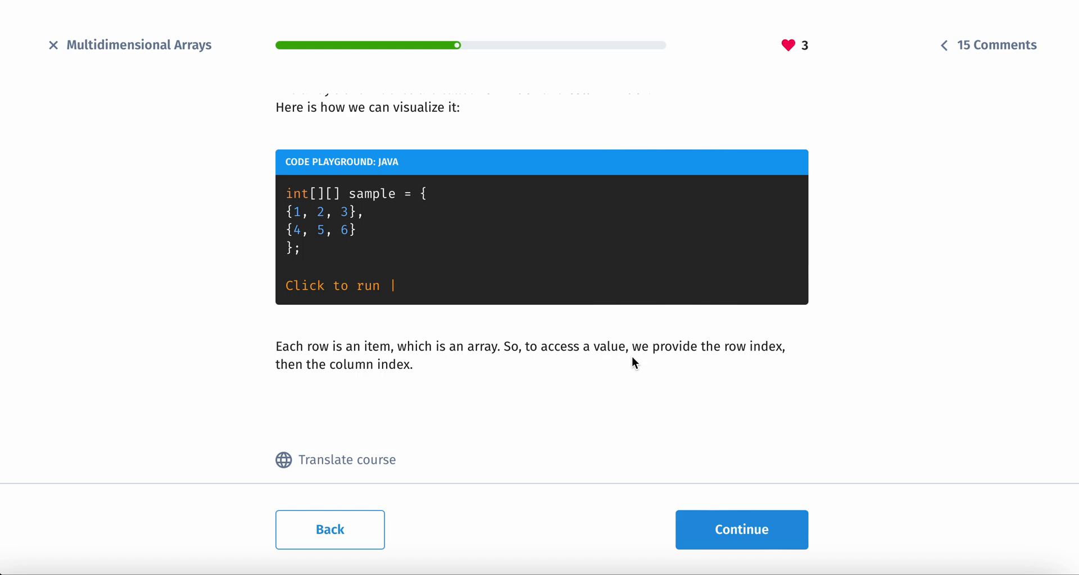
pyautogui.moveTo(368, 242)
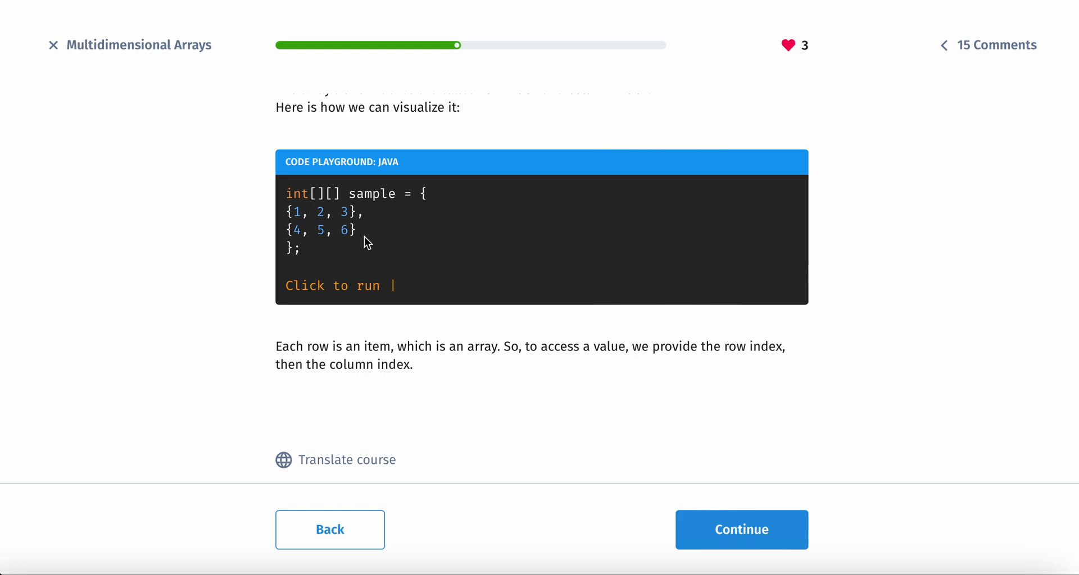
pyautogui.moveTo(287, 220)
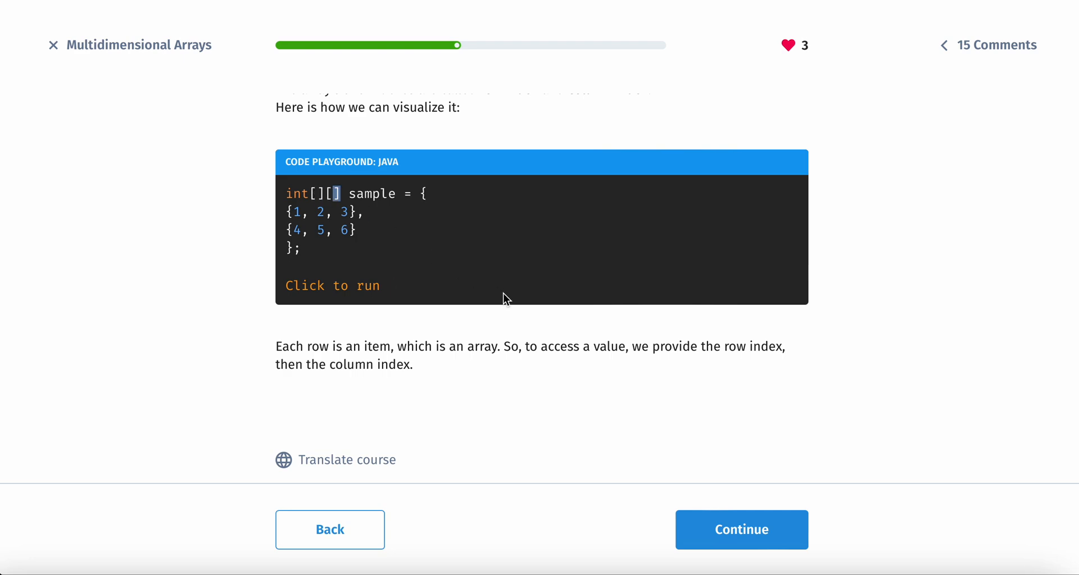
# - Answer the array[0][2] output question with 8 and continue to the Looping page
pyautogui.click(741, 530)
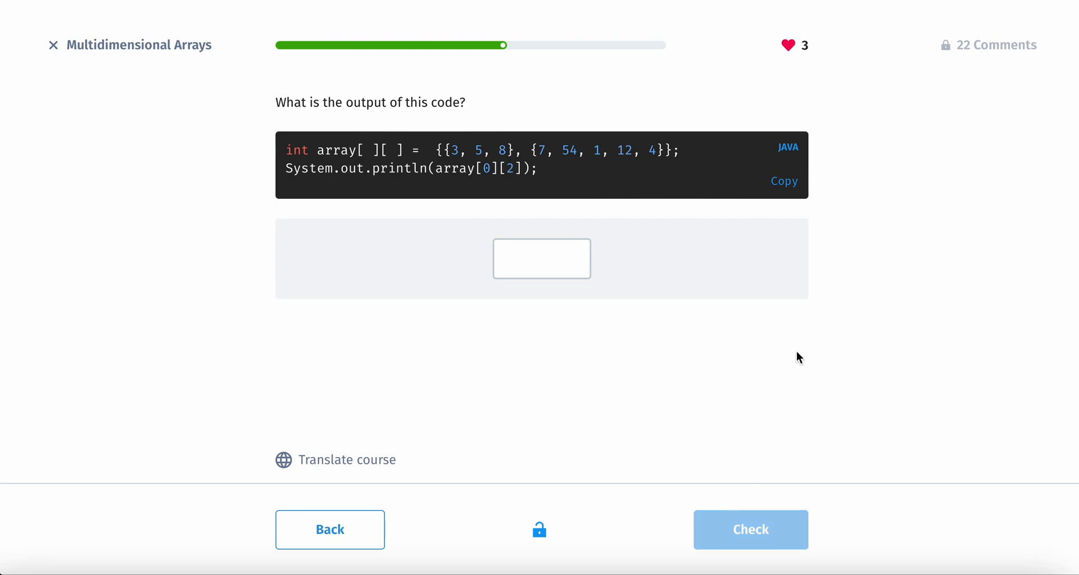
pyautogui.moveTo(504, 147)
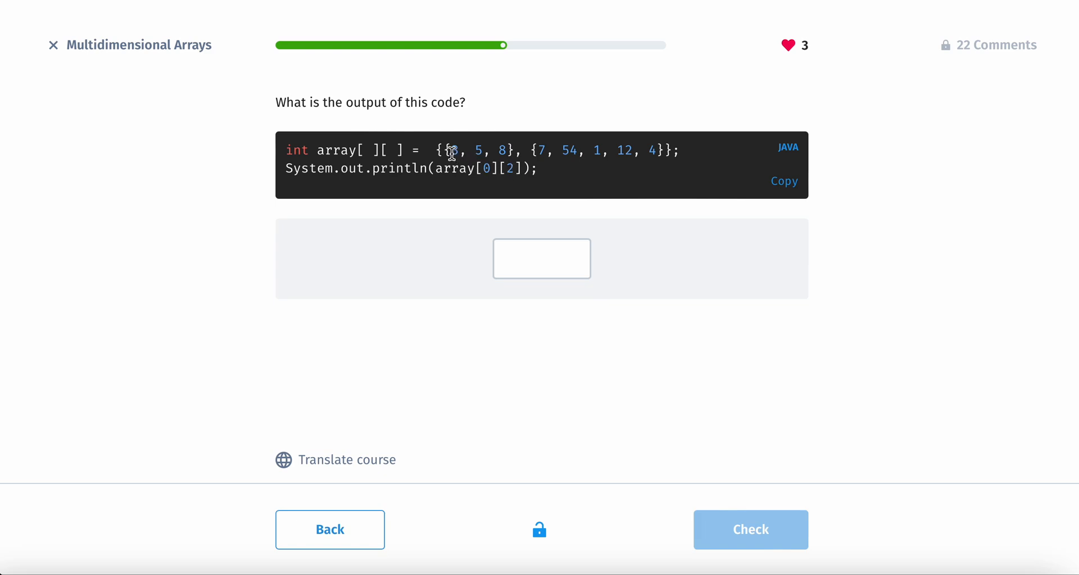
pyautogui.click(541, 259)
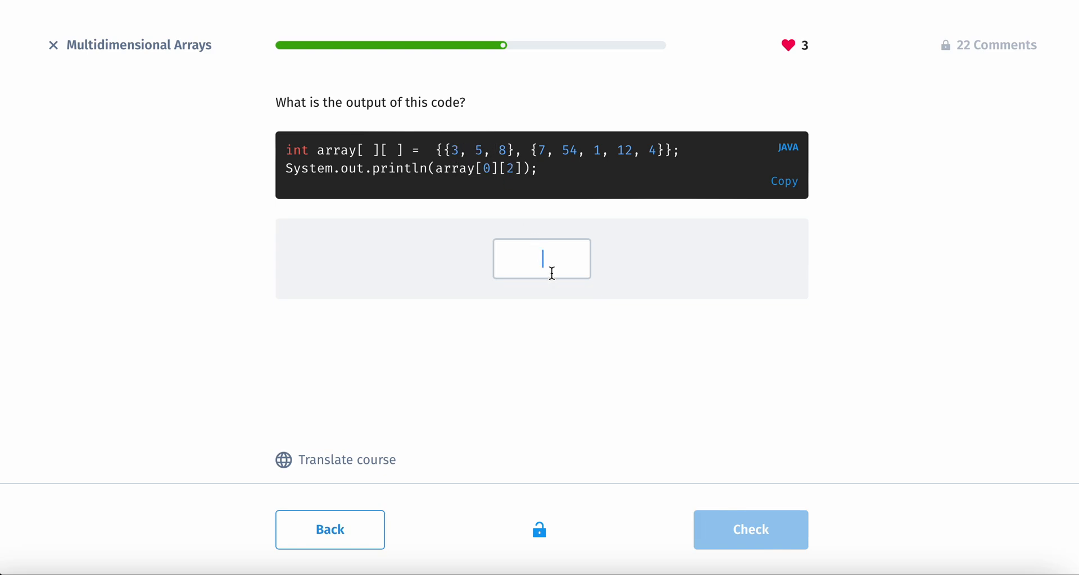
pyautogui.write('8')
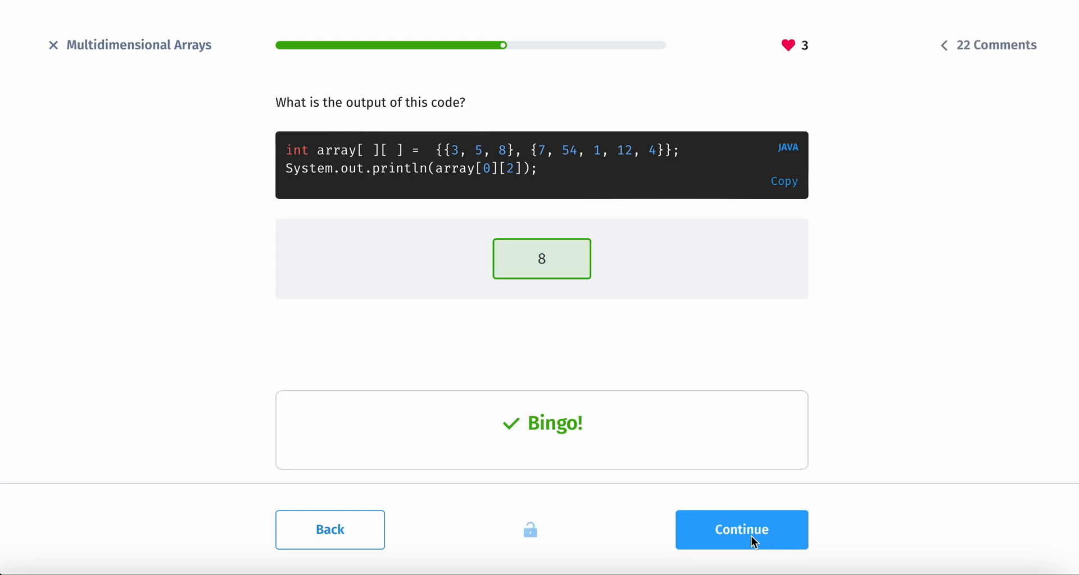
pyautogui.click(741, 530)
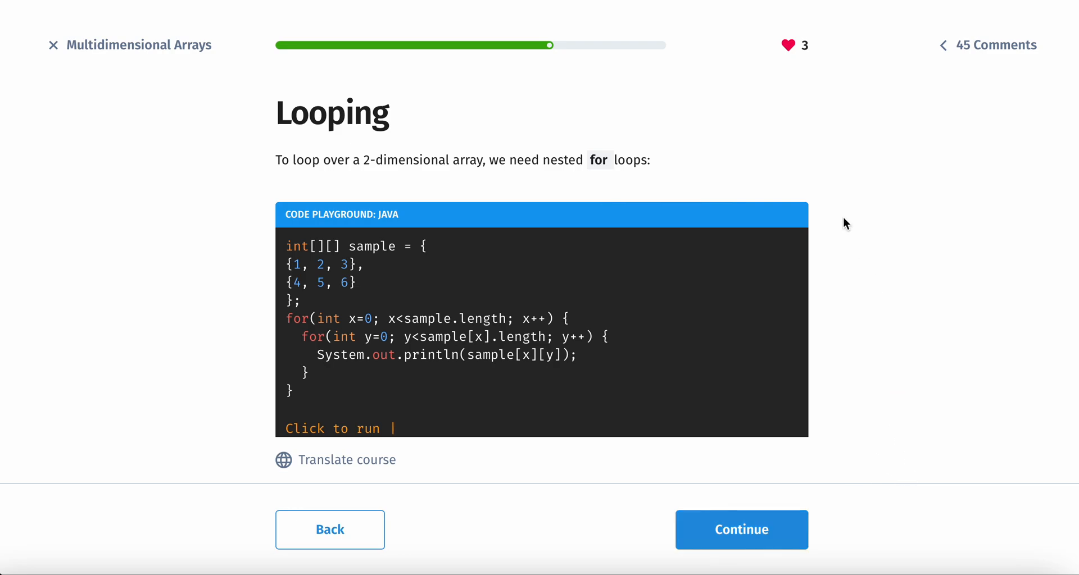
# - Scroll the Looping page and launch the nested for-loop example in Try it Yourself
pyautogui.scroll(-3)
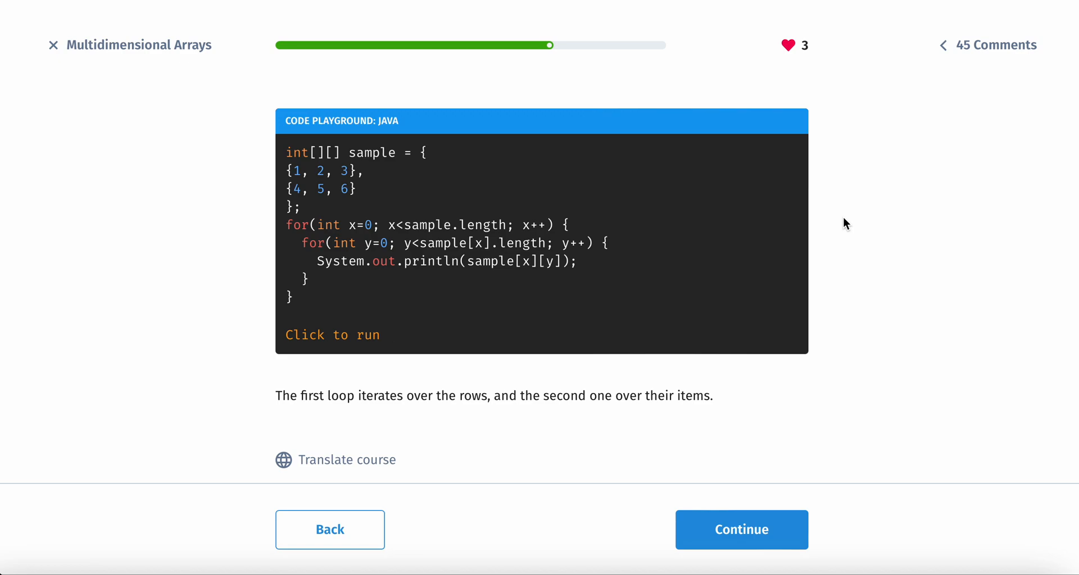
pyautogui.click(333, 336)
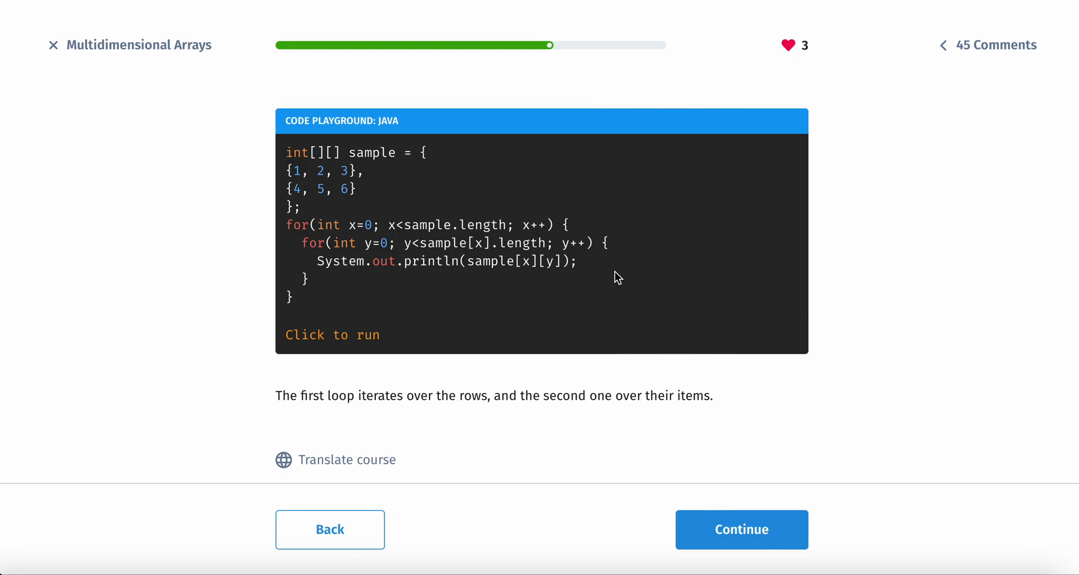
pyautogui.moveTo(406, 243)
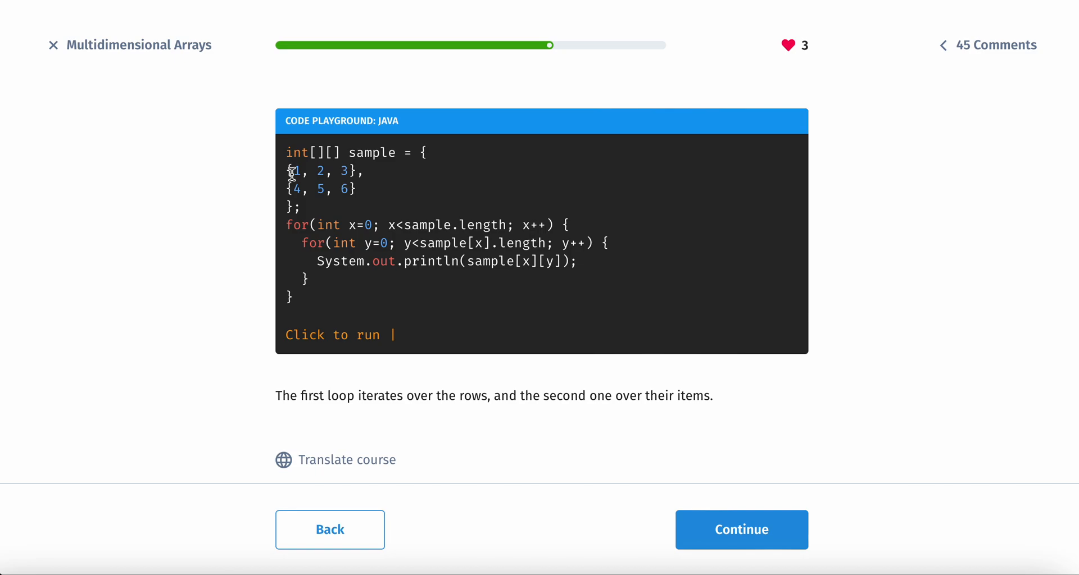
pyautogui.moveTo(298, 188)
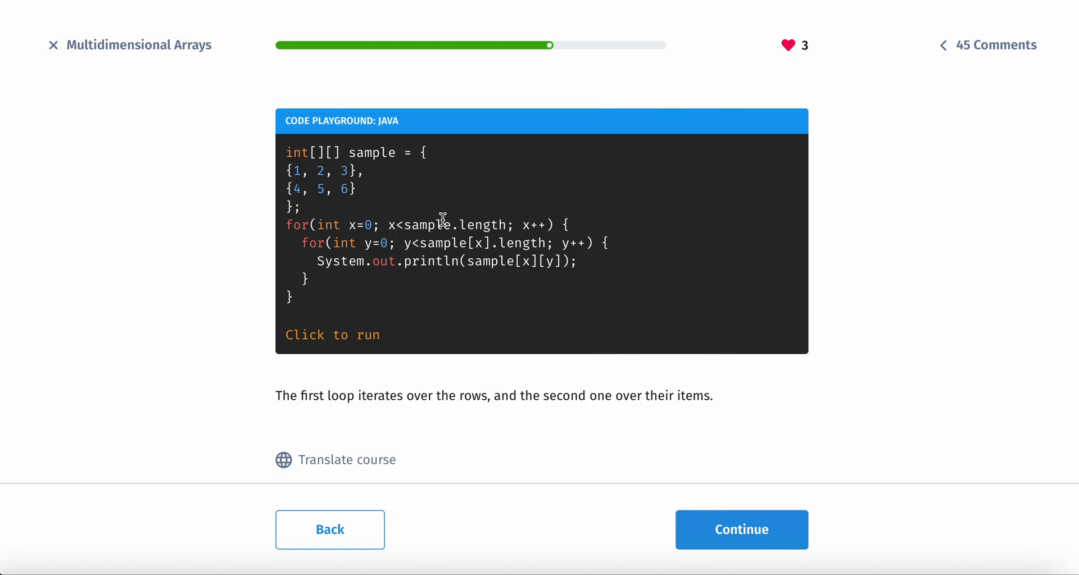
pyautogui.moveTo(460, 230)
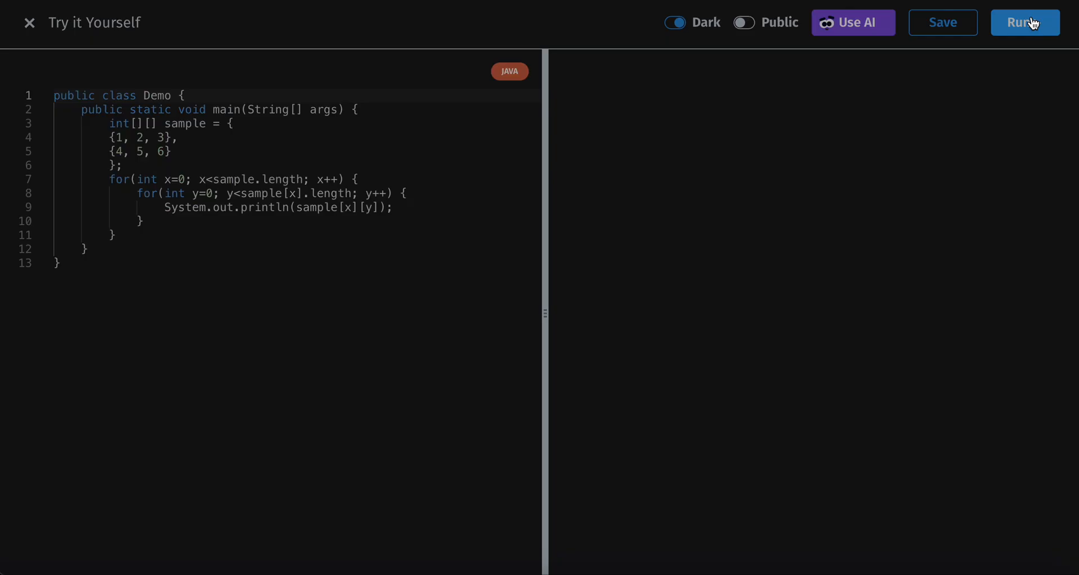
# - Run the nested-loop program in the Try it Yourself editor
pyautogui.click(1024, 22)
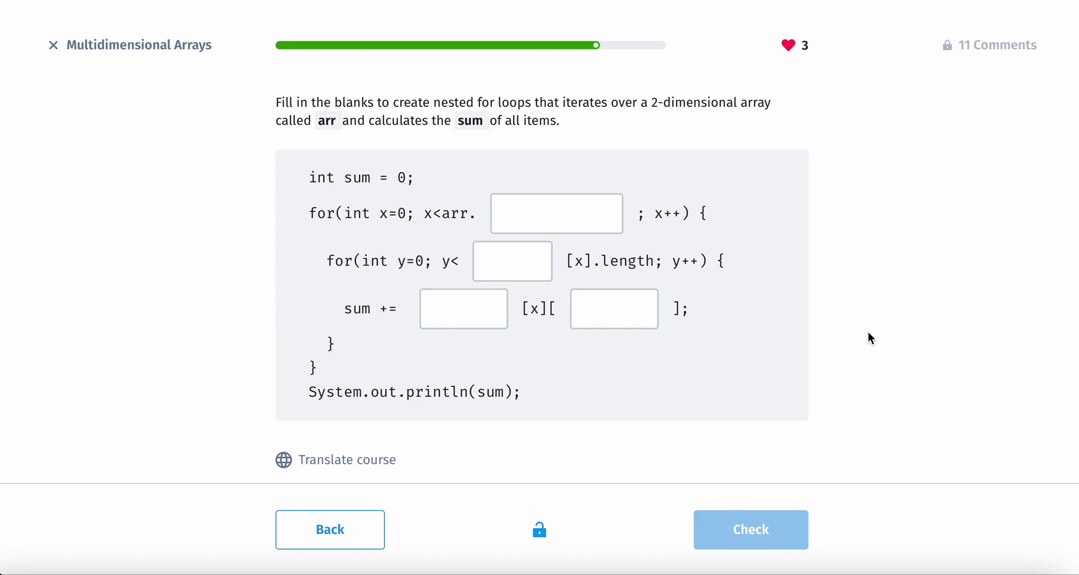
pyautogui.moveTo(788, 297)
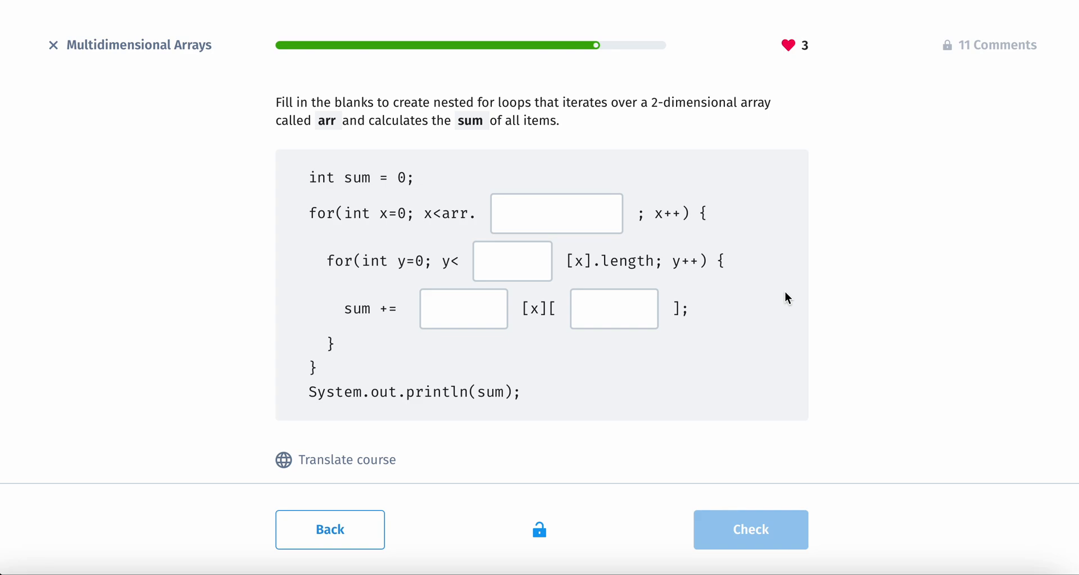
# - Fill the loop blanks with length and the array name arr
pyautogui.click(556, 213)
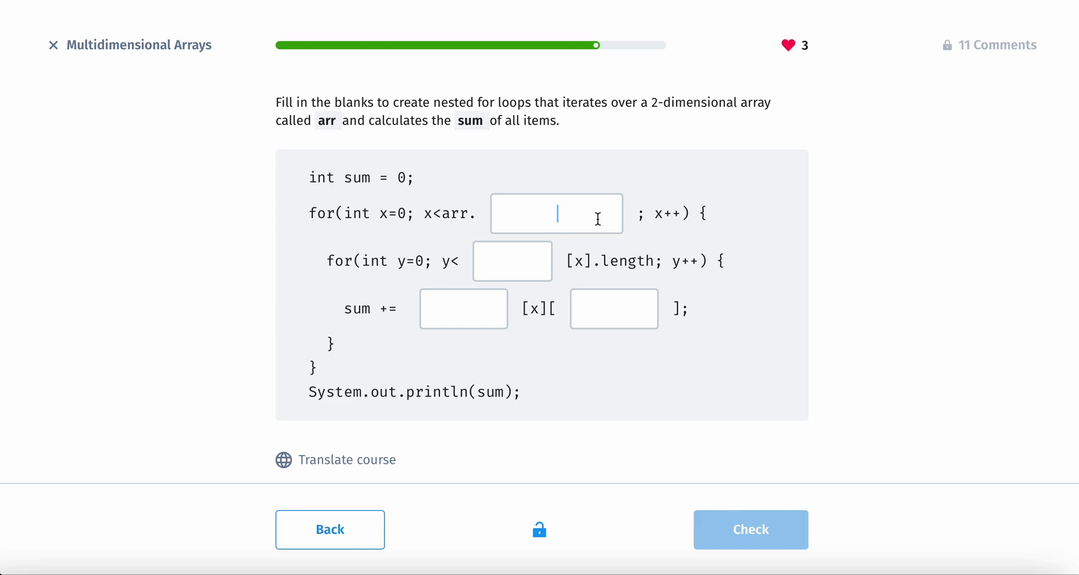
pyautogui.moveTo(509, 183)
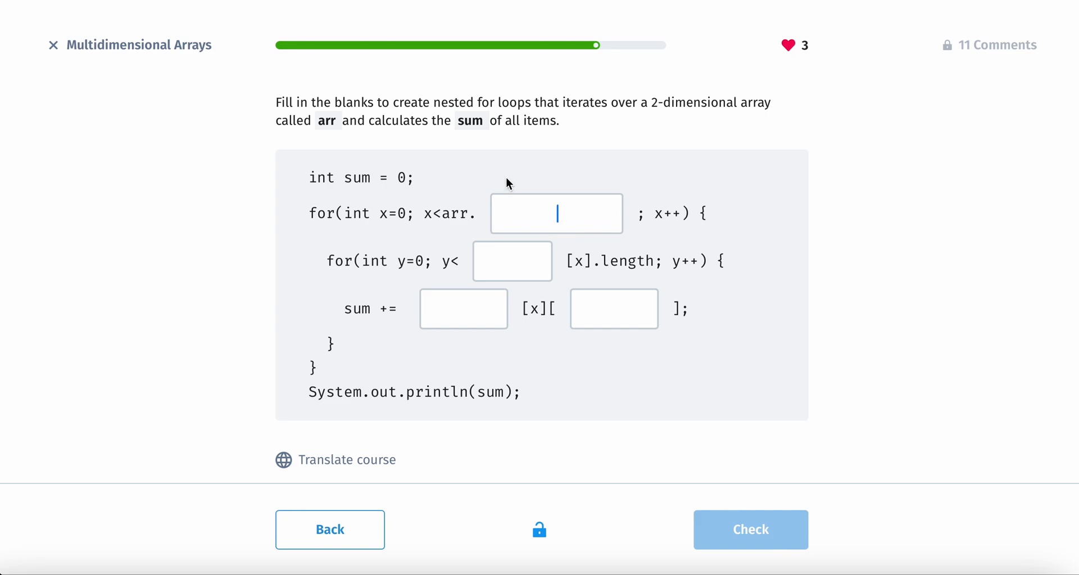
pyautogui.write('length')
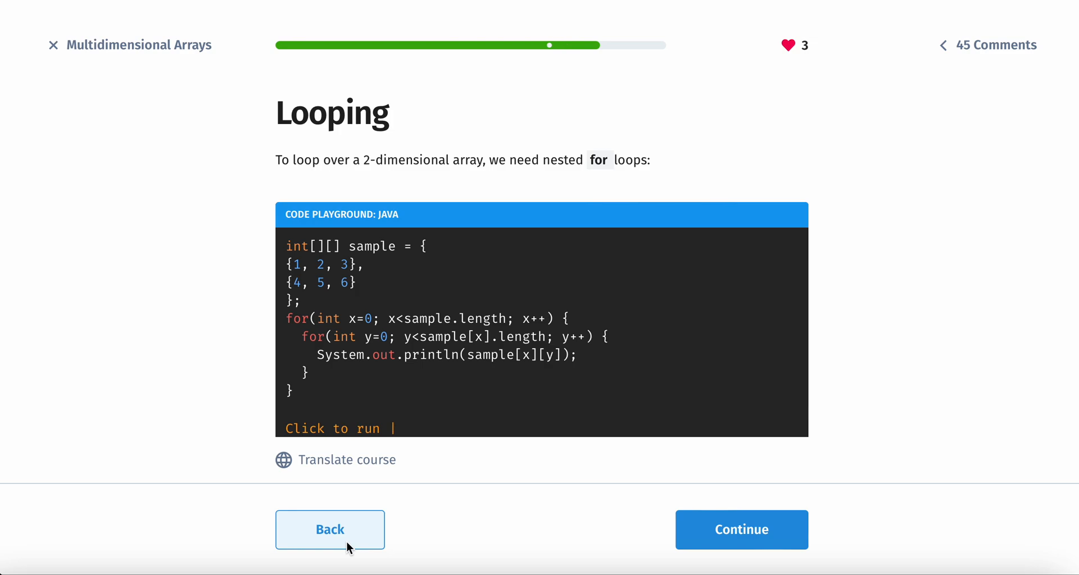
pyautogui.click(741, 530)
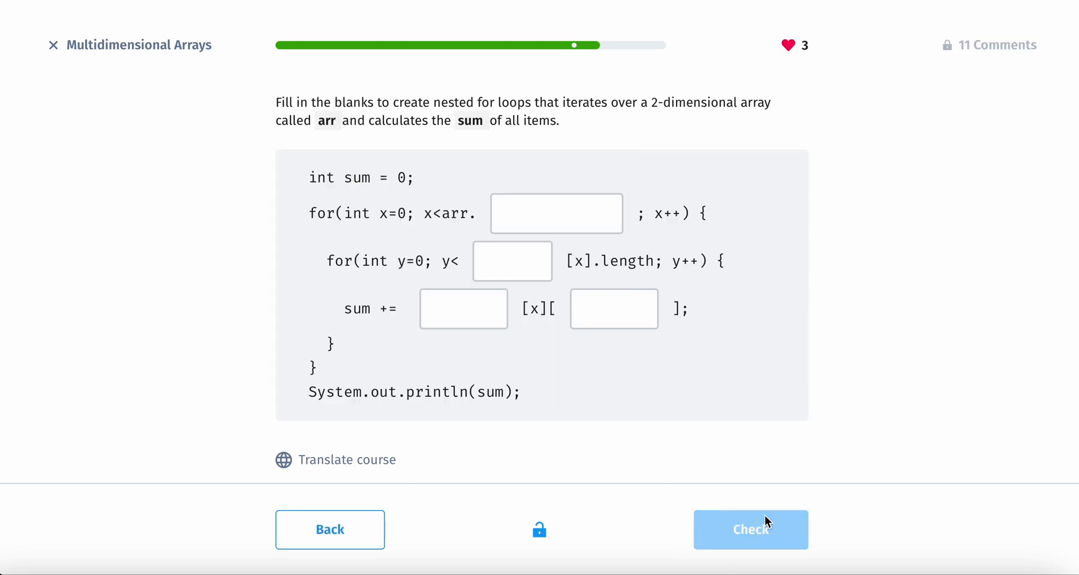
pyautogui.write('length')
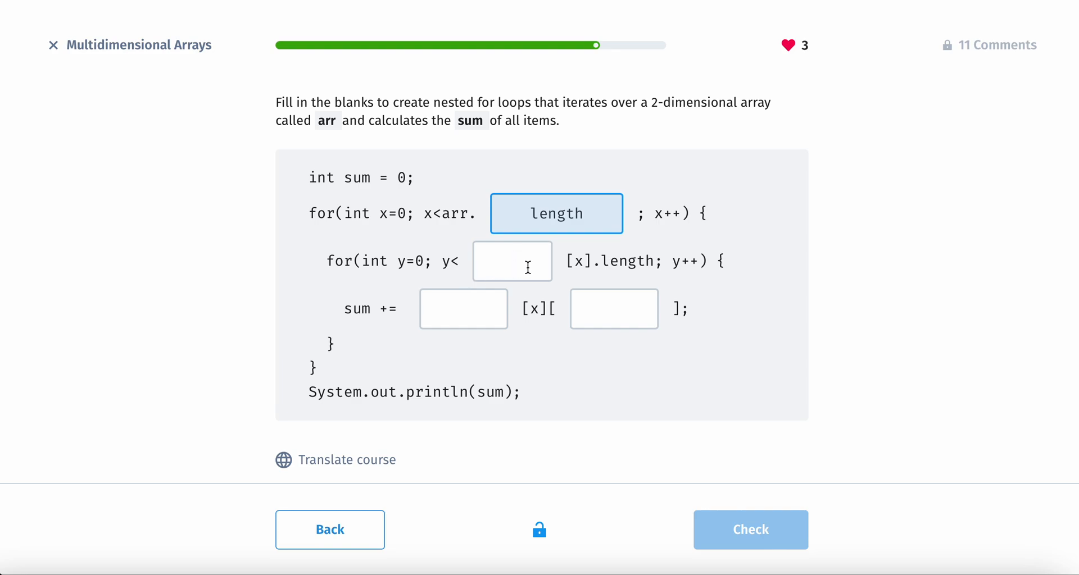
pyautogui.click(512, 261)
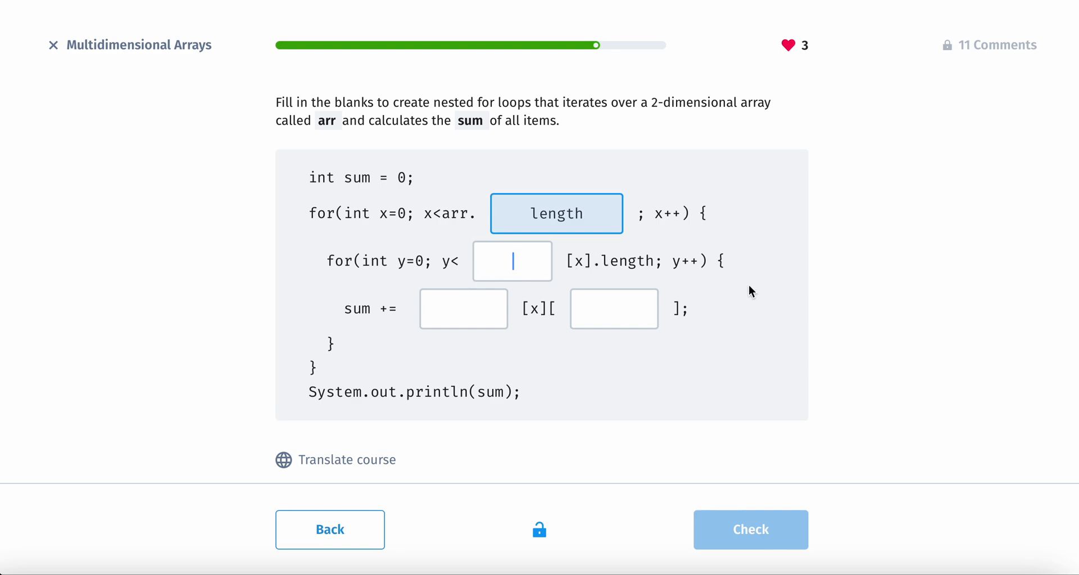
pyautogui.write('arr')
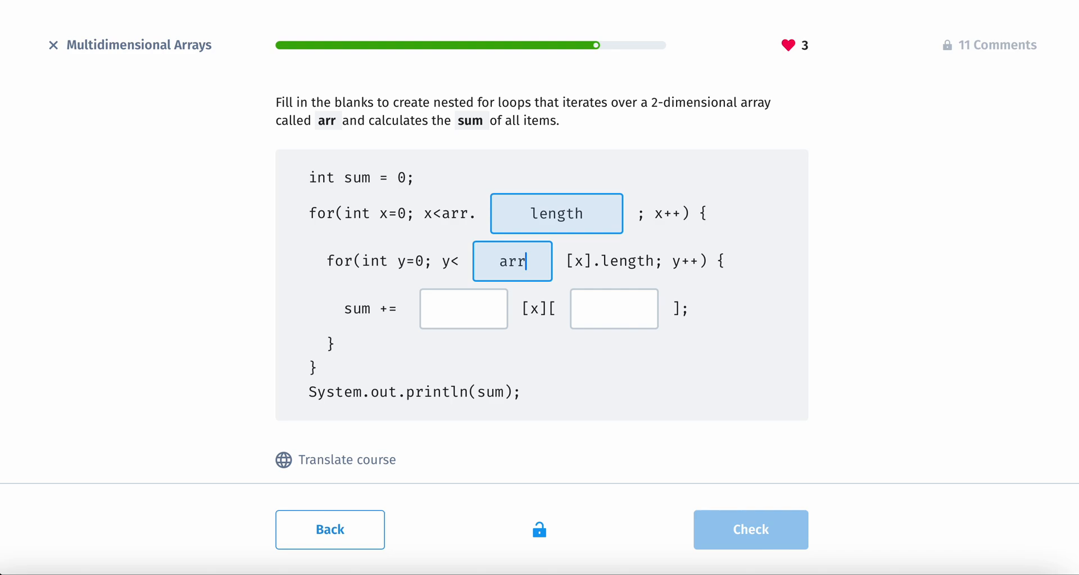
# - Fill the sum line with arr and y, get it checked correct, and continue to Lesson Takeaways
pyautogui.click(463, 308)
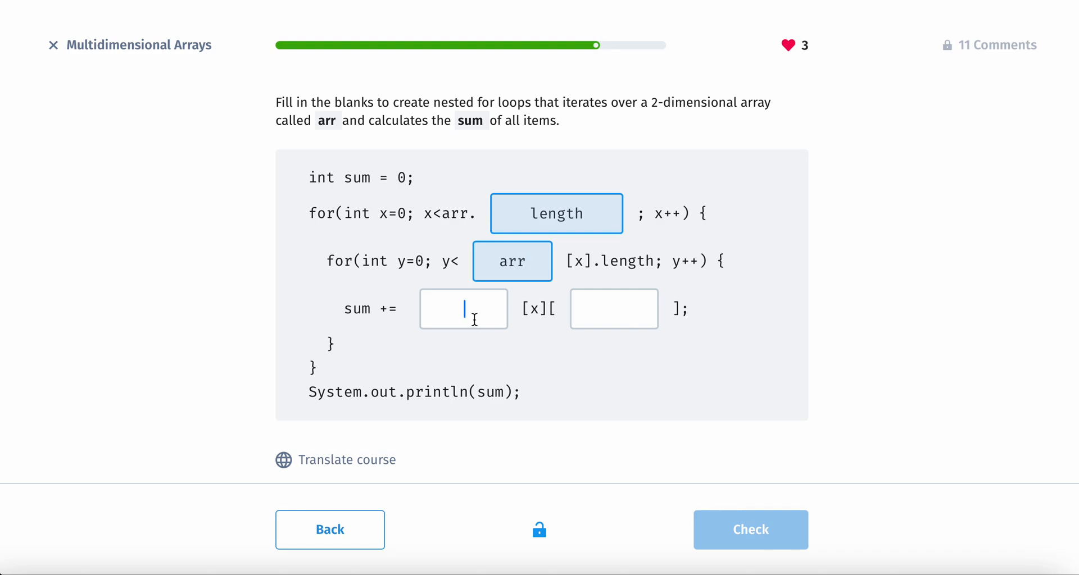
pyautogui.write('arr')
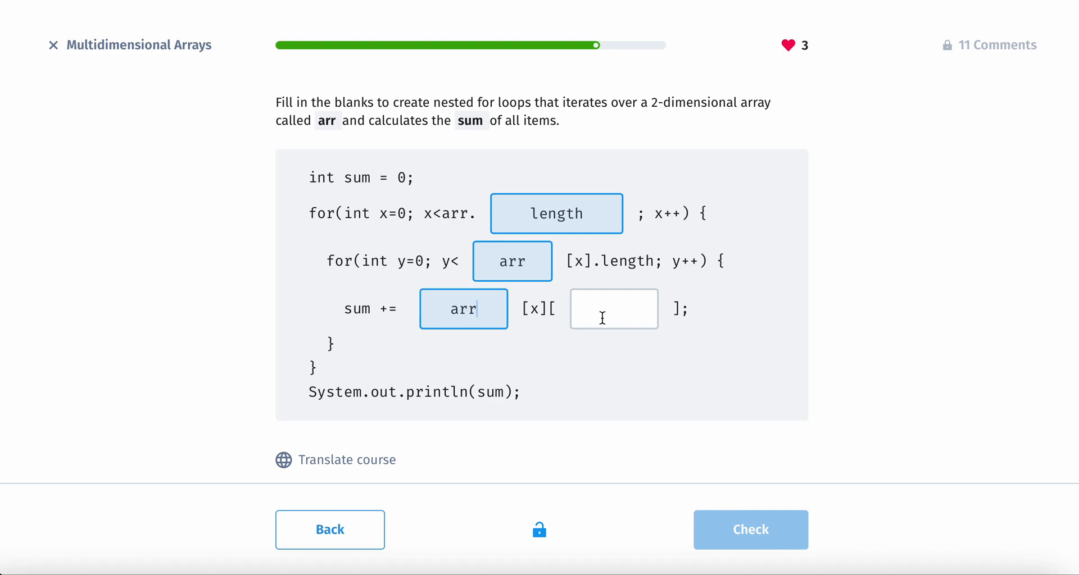
pyautogui.write('y')
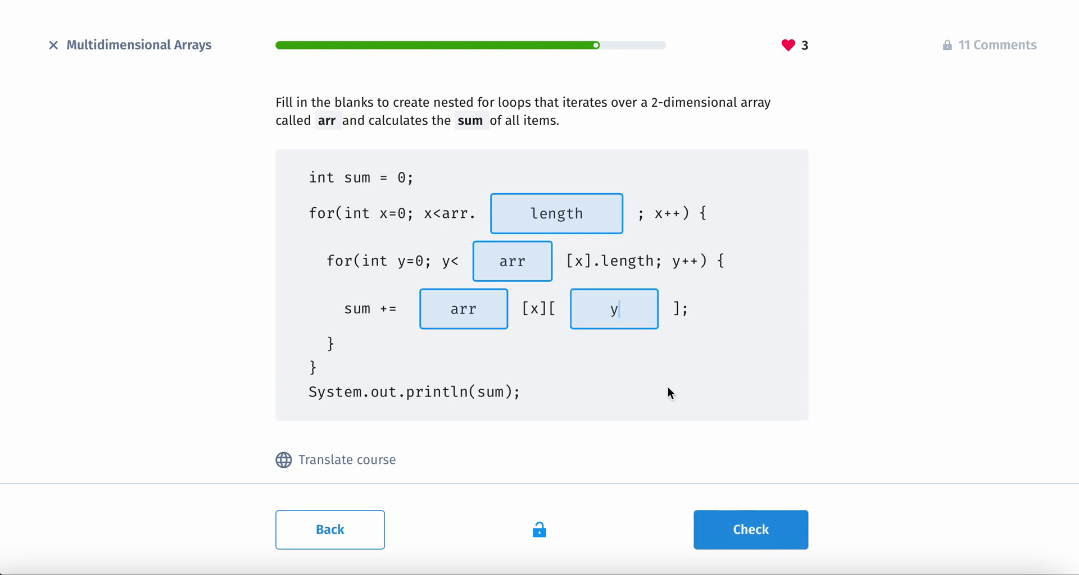
pyautogui.click(750, 530)
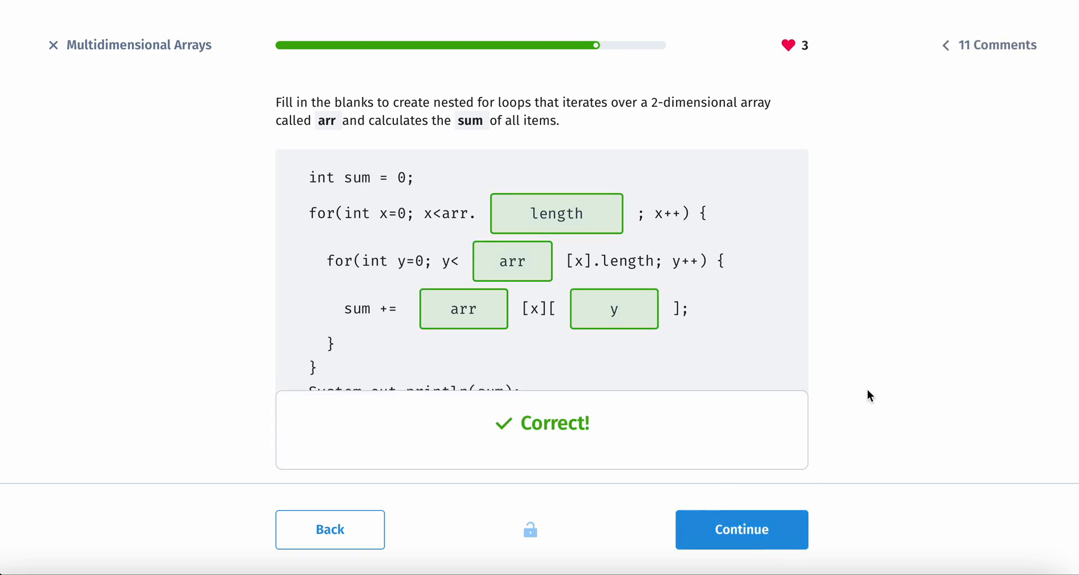
pyautogui.click(741, 530)
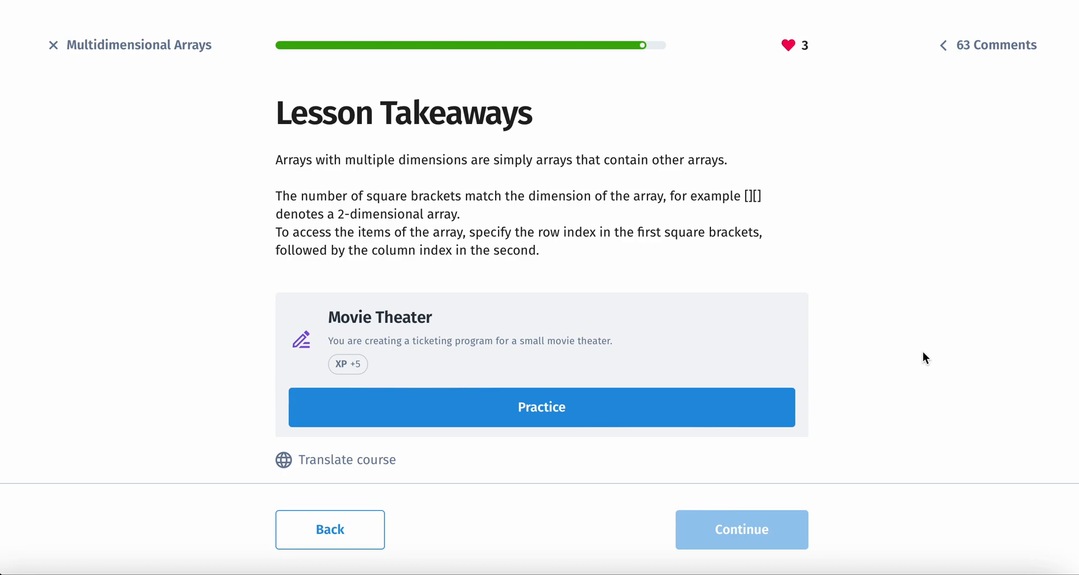
pyautogui.moveTo(749, 204)
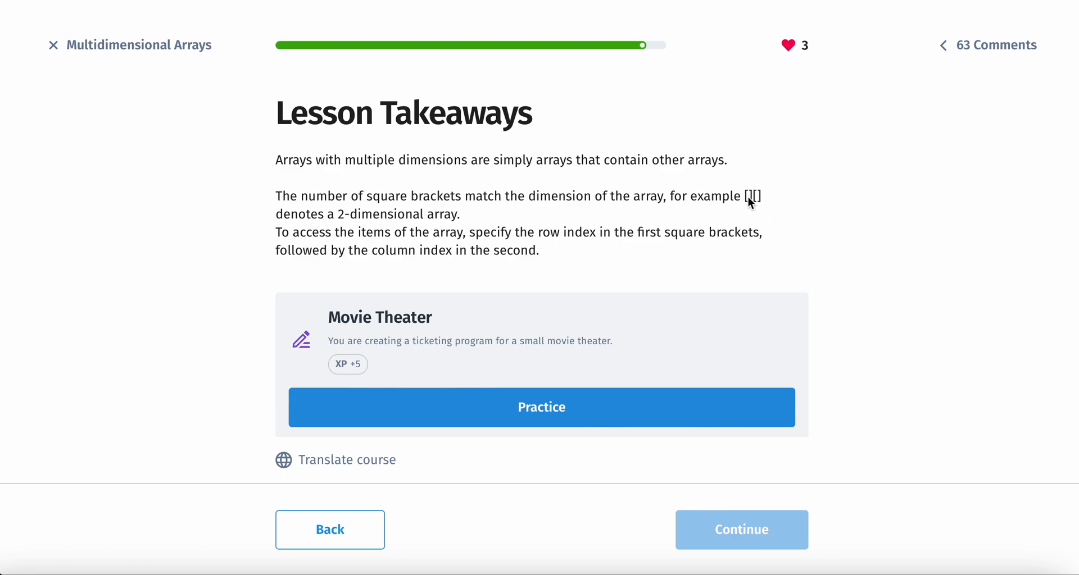
pyautogui.moveTo(762, 203)
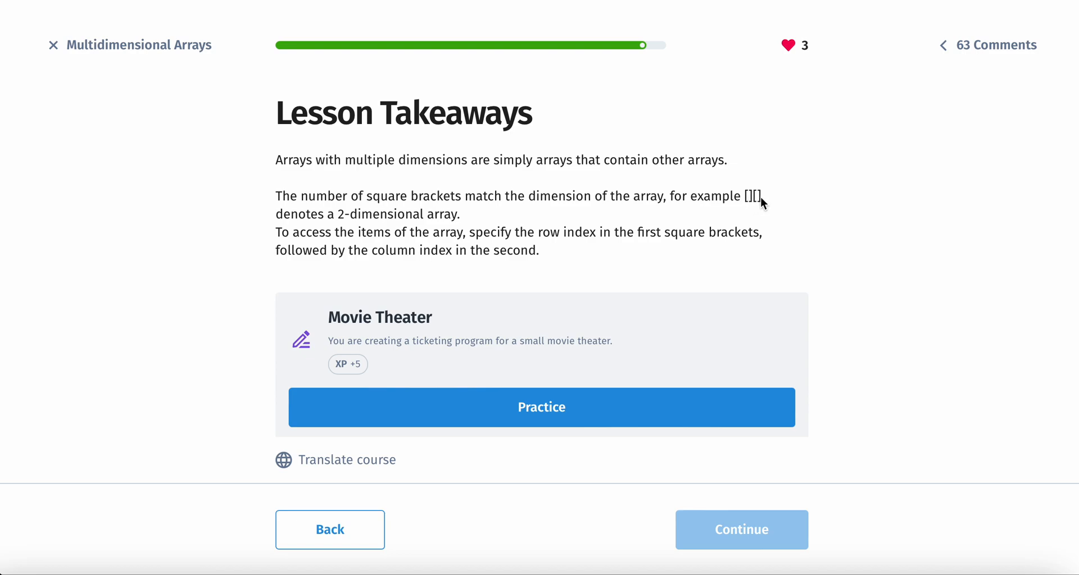
pyautogui.moveTo(764, 226)
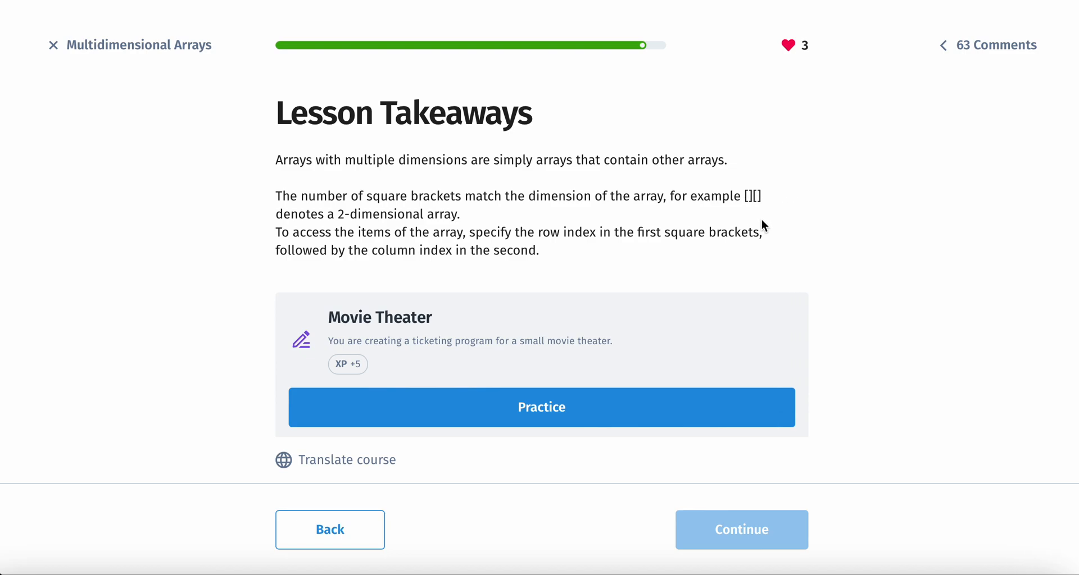
pyautogui.moveTo(521, 230)
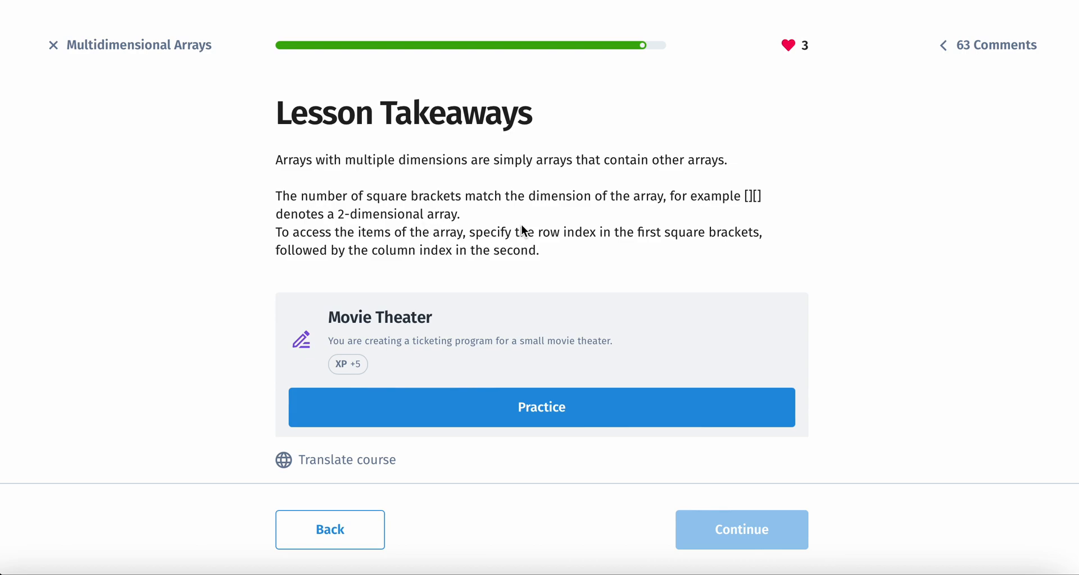
pyautogui.moveTo(359, 234)
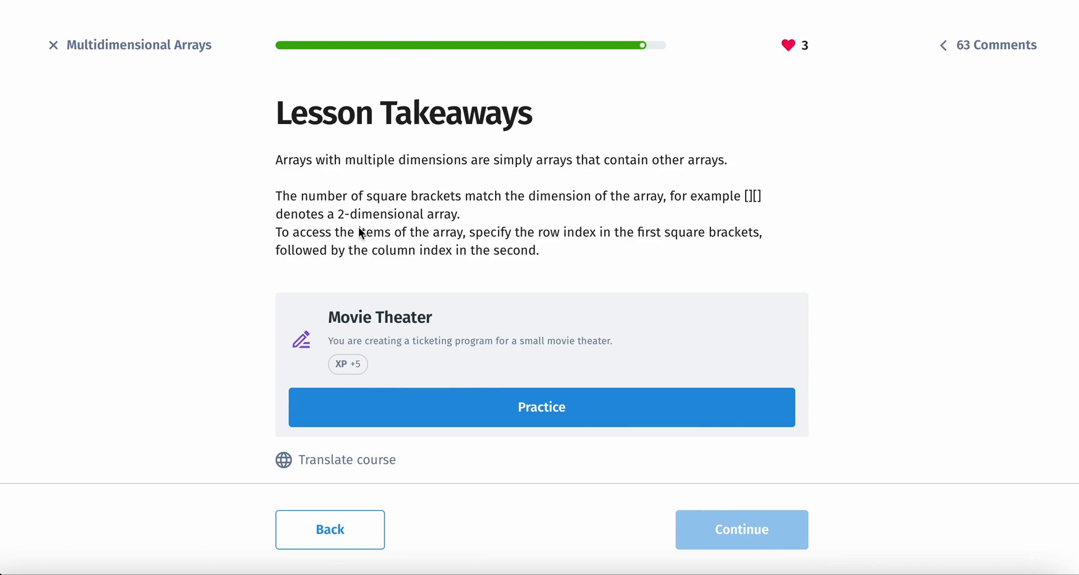
pyautogui.moveTo(536, 258)
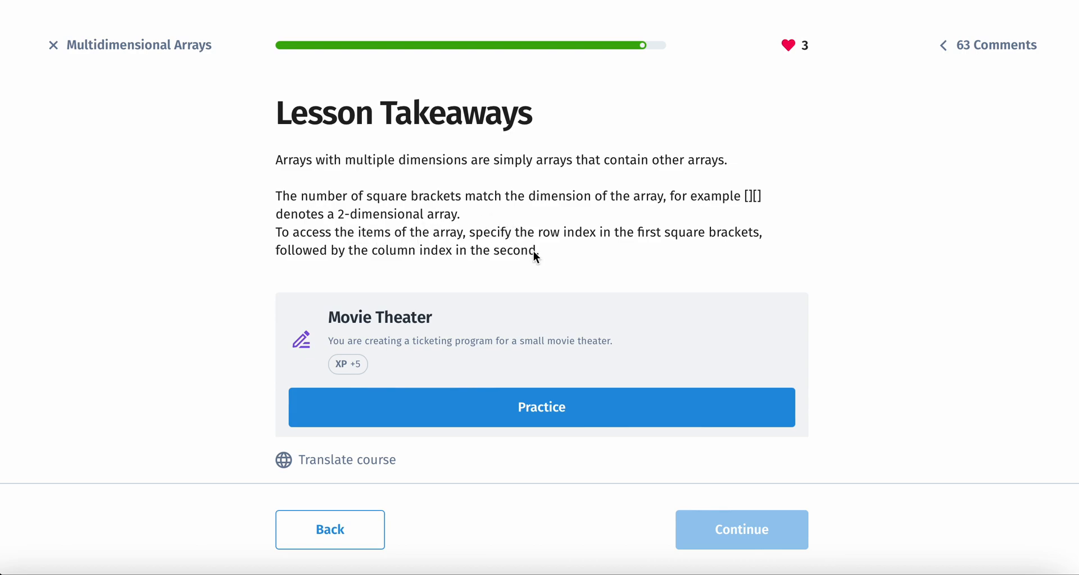
pyautogui.moveTo(536, 248)
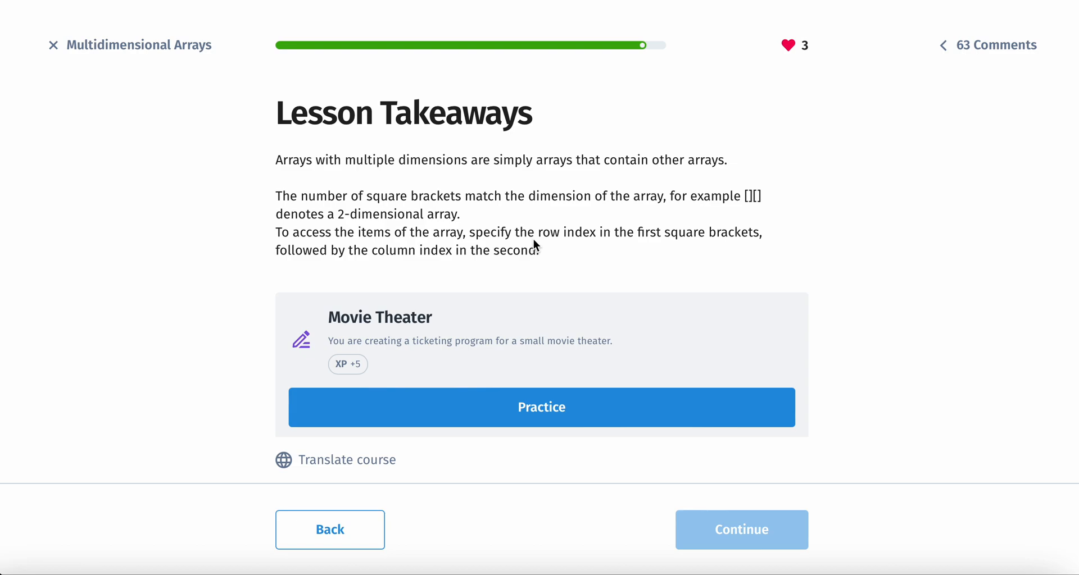
pyautogui.moveTo(684, 248)
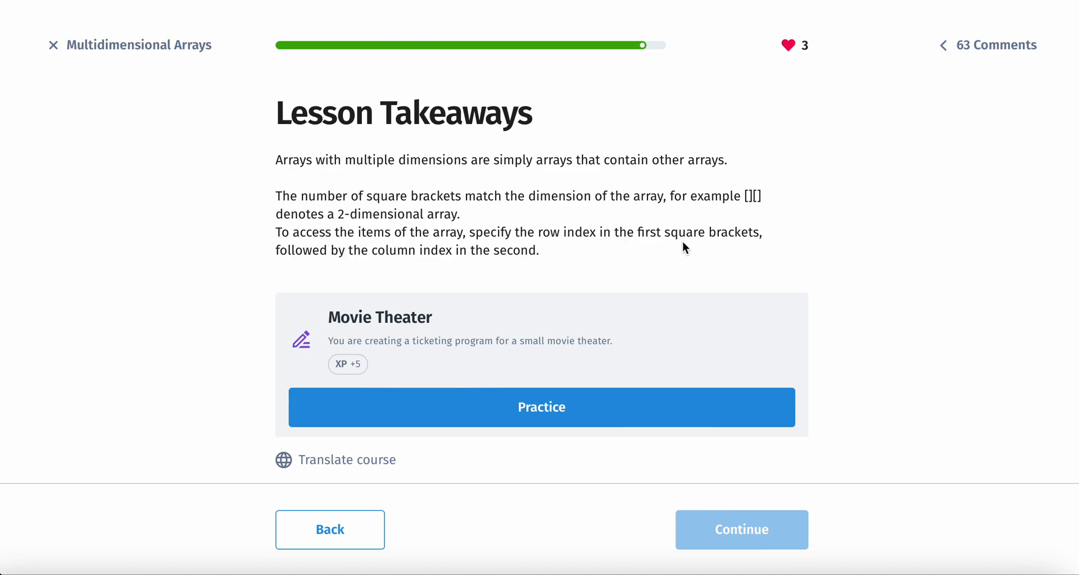
pyautogui.moveTo(439, 267)
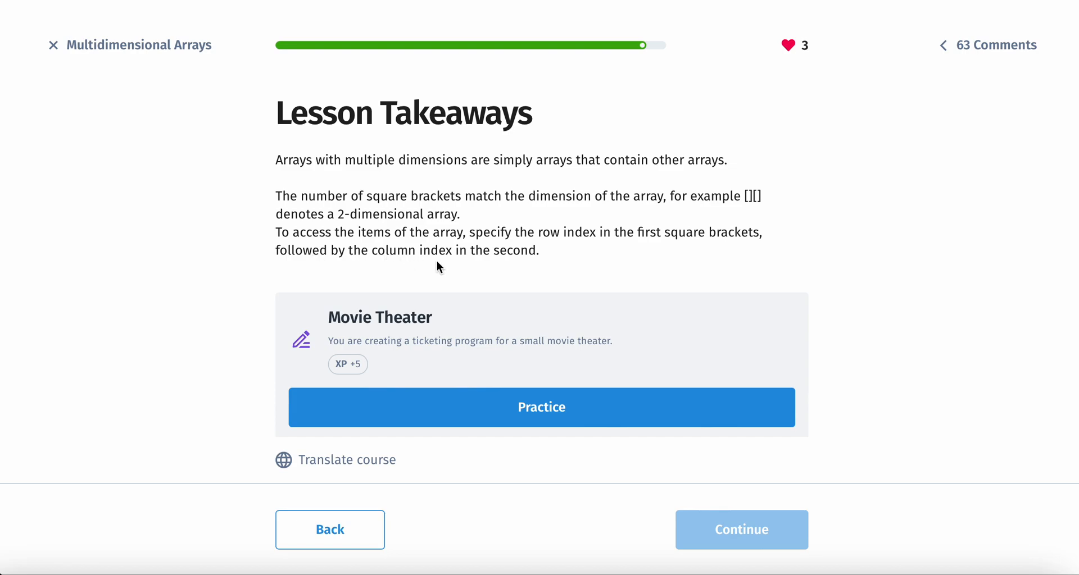
pyautogui.moveTo(525, 275)
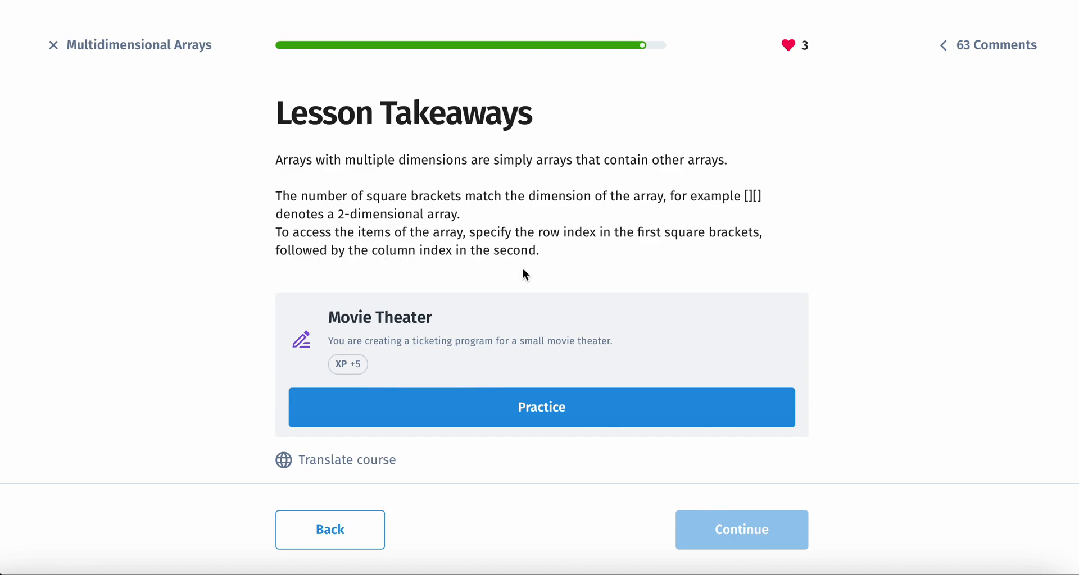
pyautogui.scroll(-3)
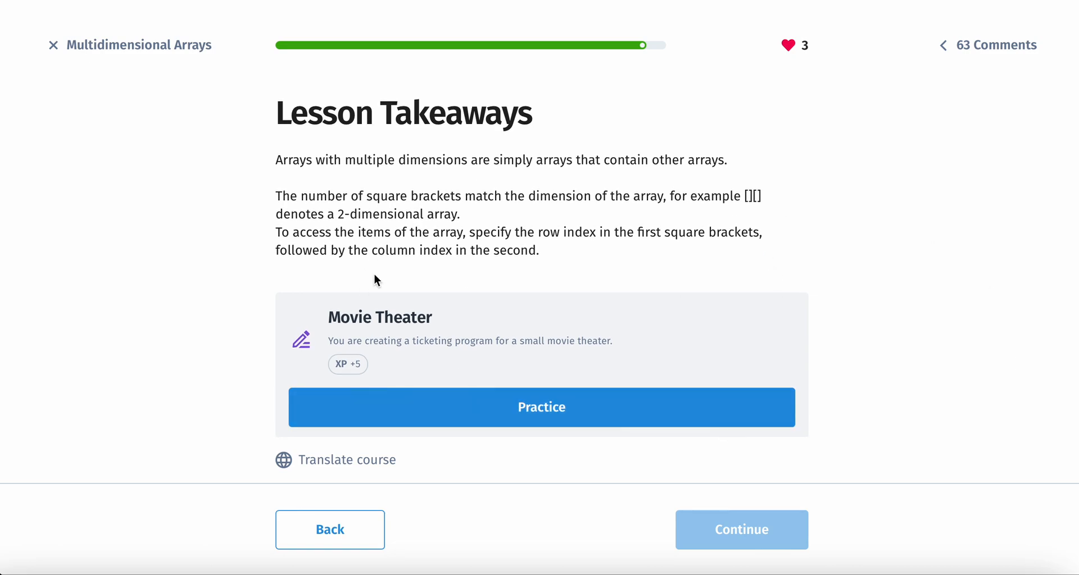
pyautogui.moveTo(651, 264)
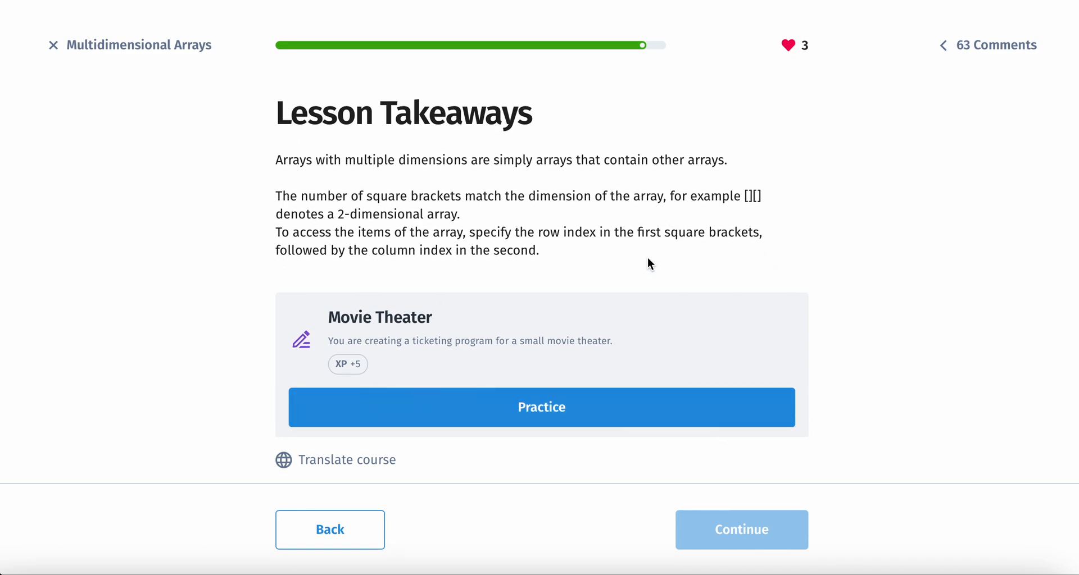
pyautogui.moveTo(742, 307)
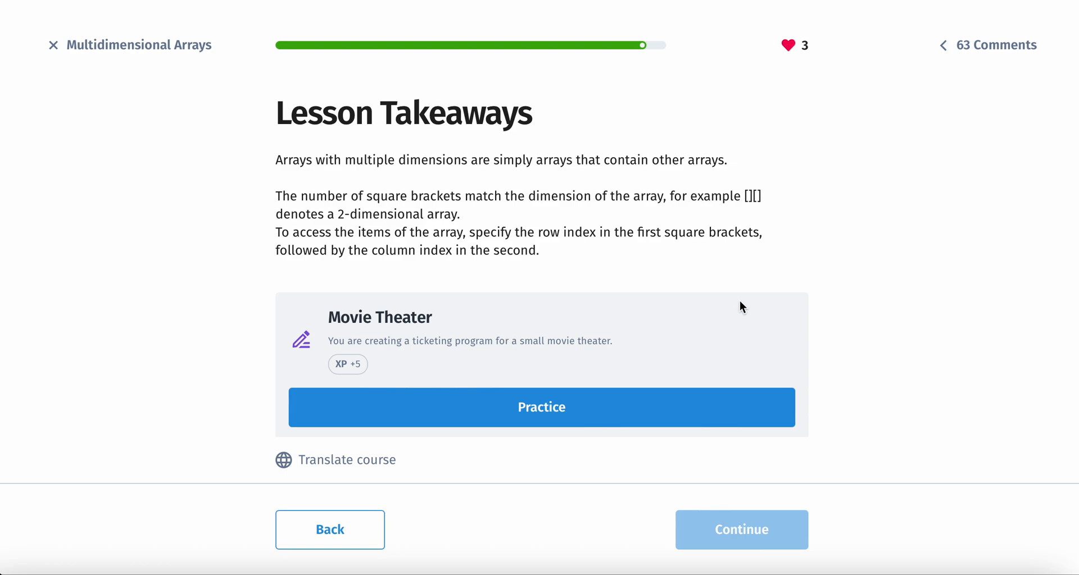
pyautogui.moveTo(880, 264)
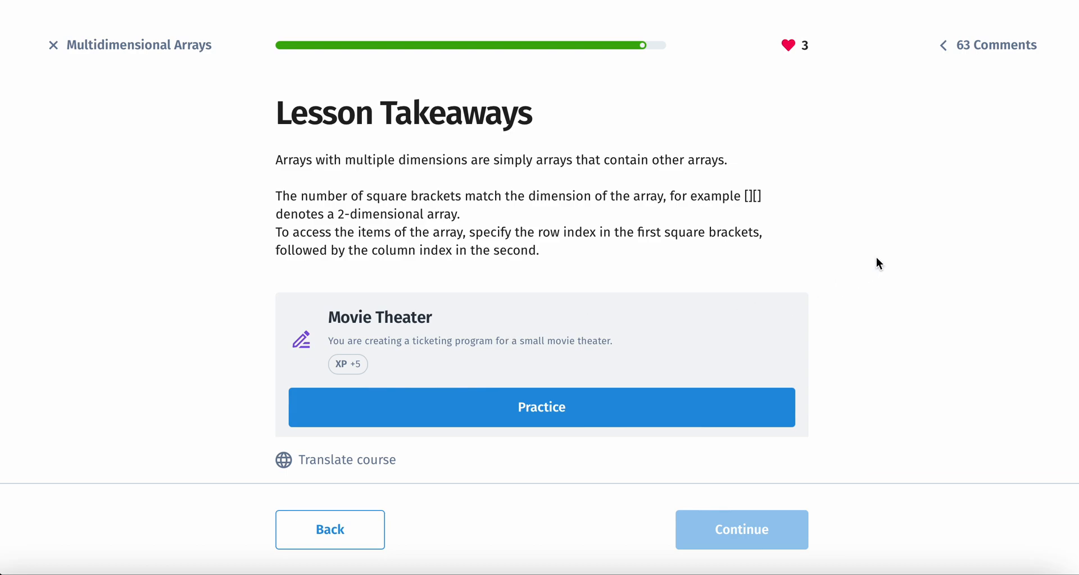
pyautogui.moveTo(878, 214)
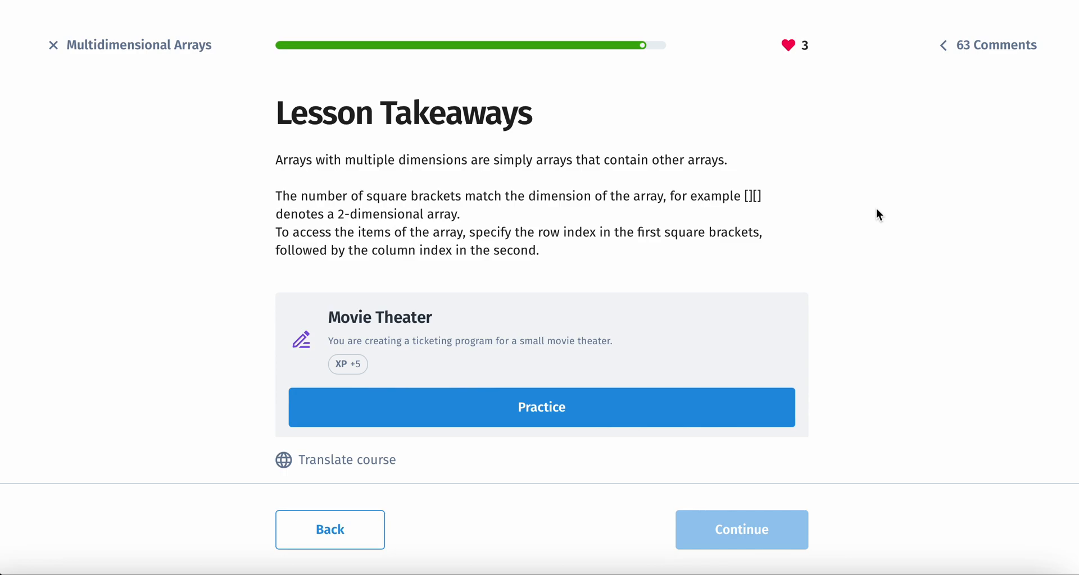
pyautogui.moveTo(773, 25)
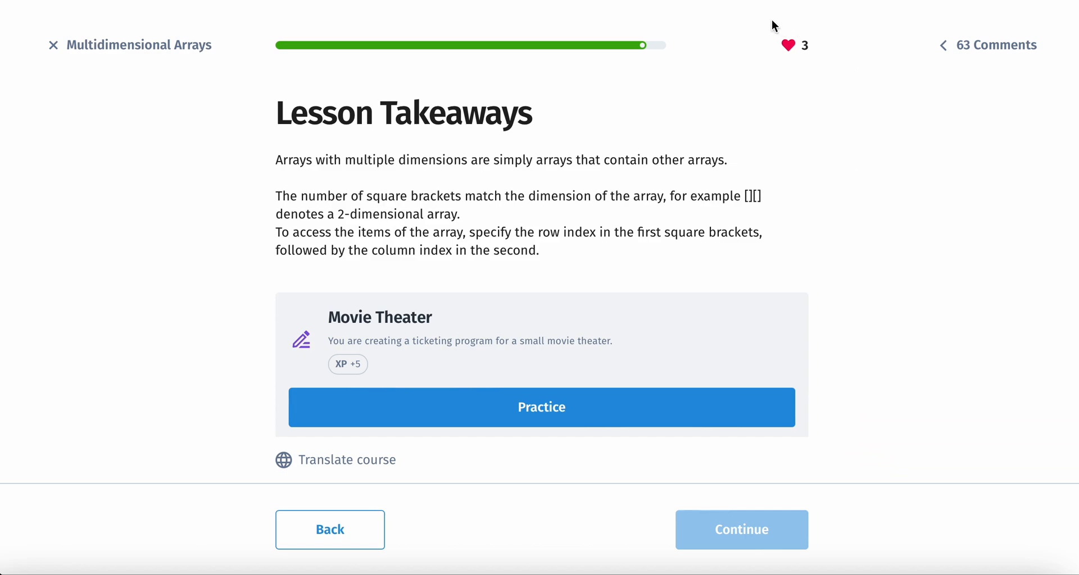